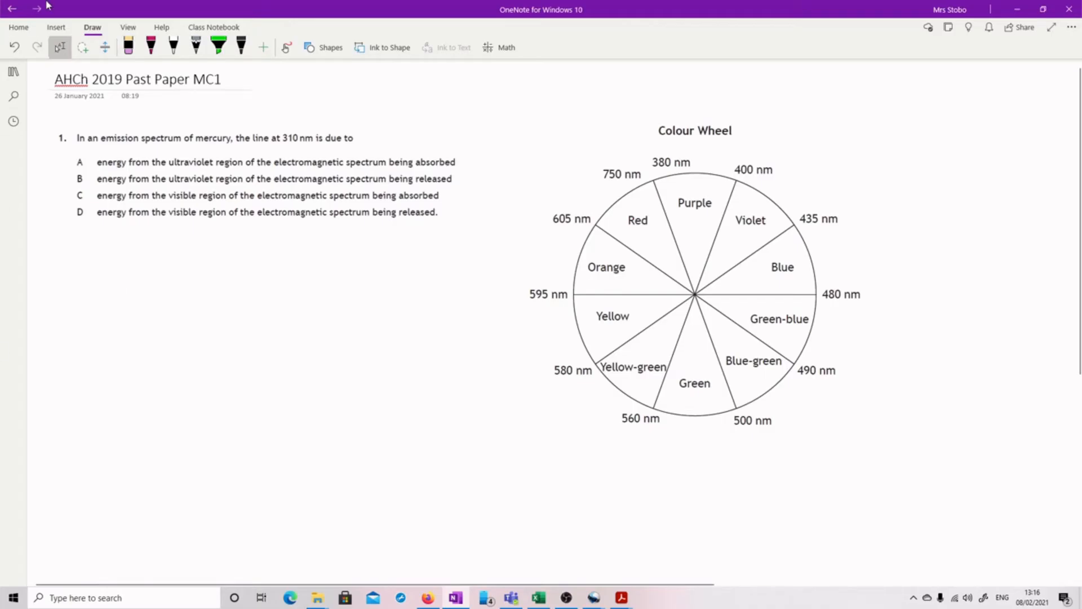
With the magenta pen, circle 380 nm as UV and mark 750 nm as IR on the colour wheel
left_click(150, 47)
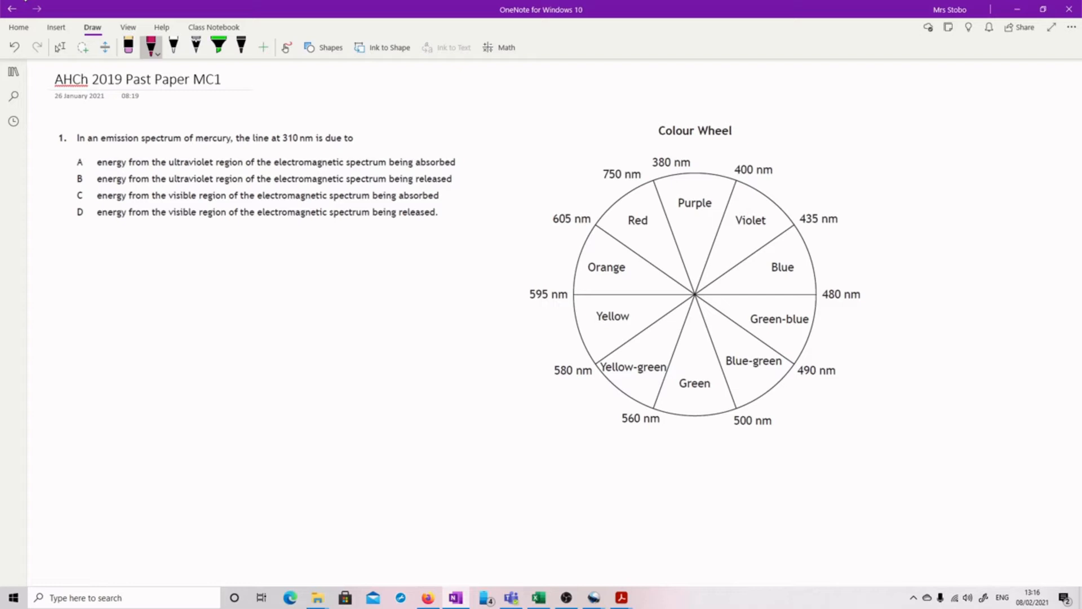
left_click_drag(638, 162, 708, 163)
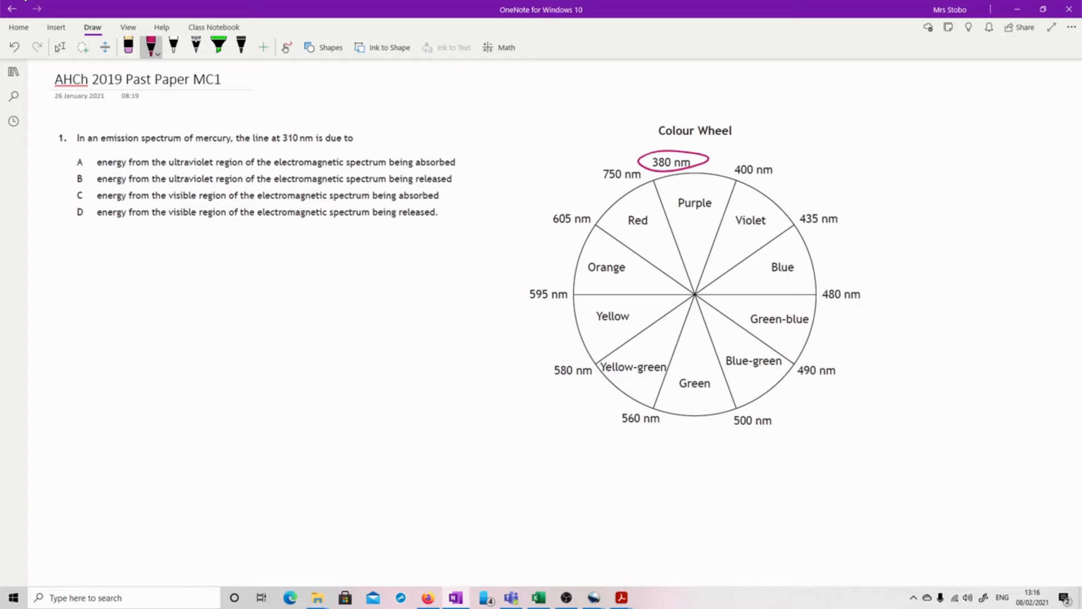
left_click_drag(611, 118, 651, 175)
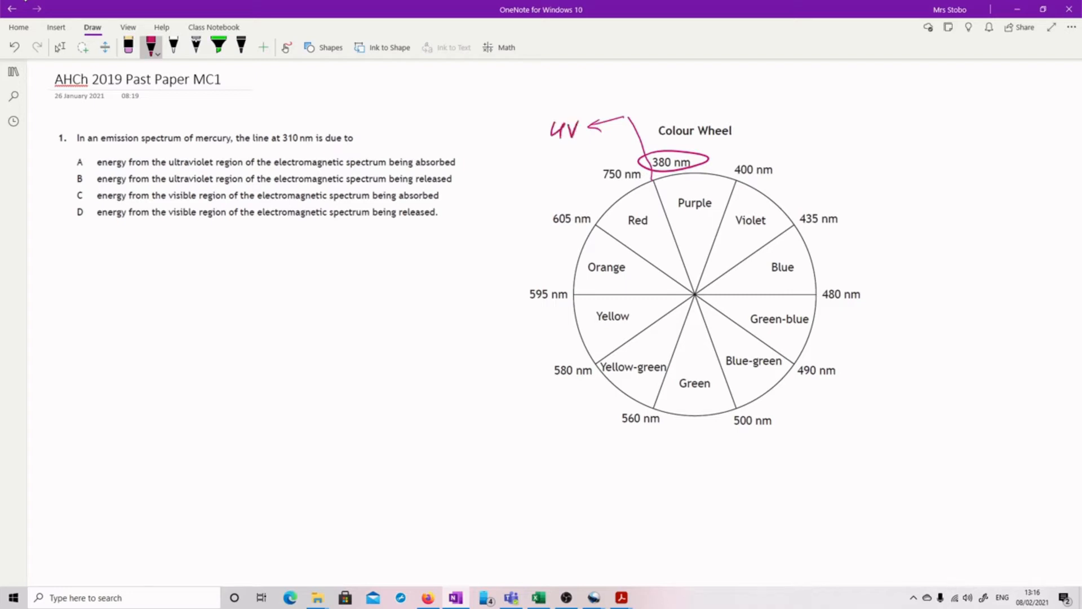
left_click_drag(602, 185, 640, 181)
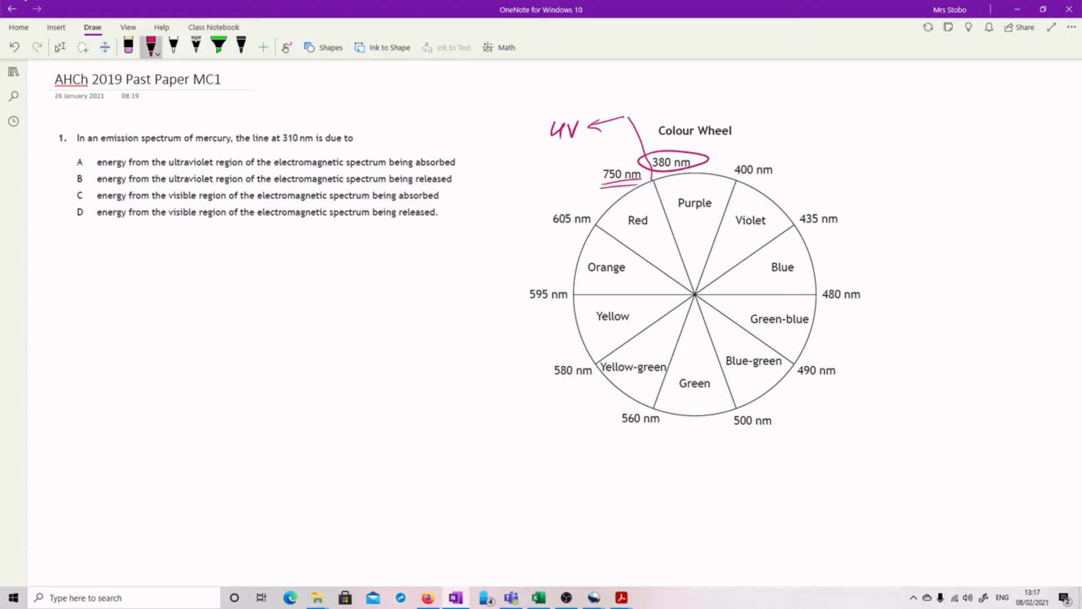
left_click_drag(630, 208, 643, 196)
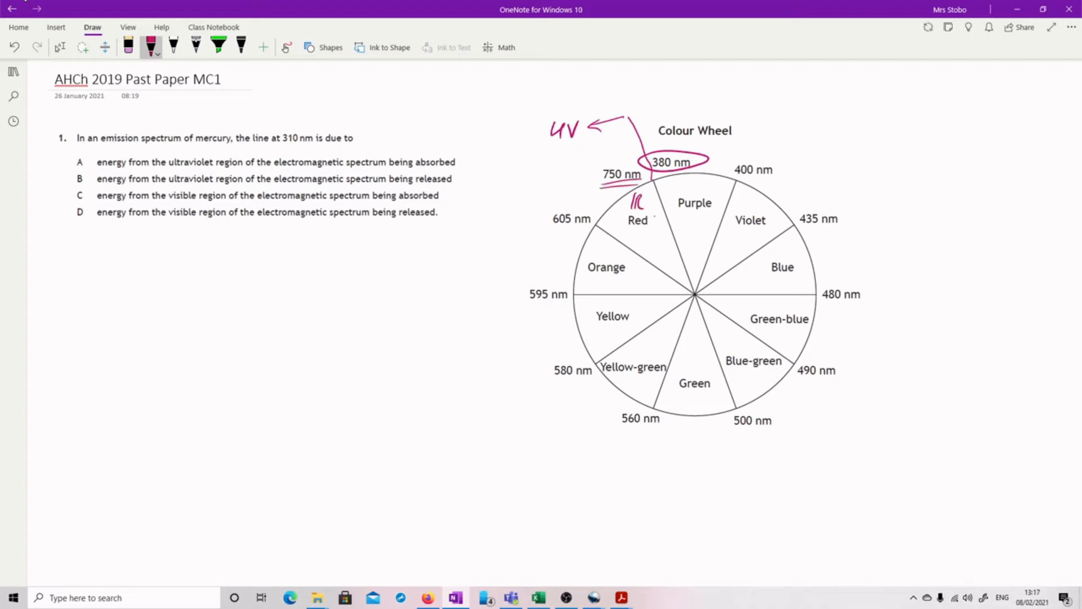
Underline 310 nm in the question and strike out options C and D
left_click_drag(280, 146, 297, 146)
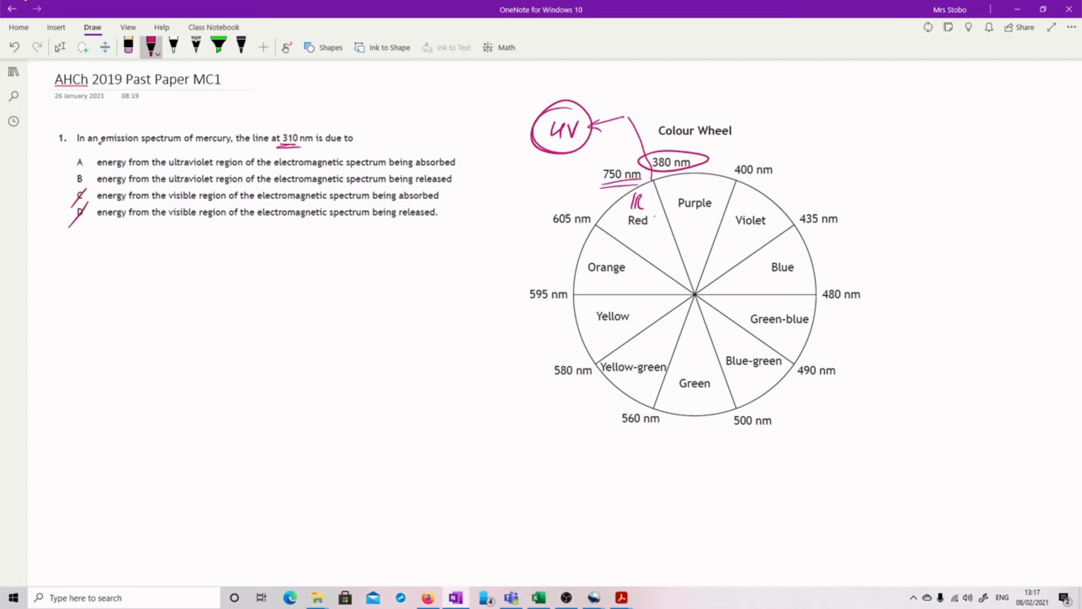
left_click_drag(101, 146, 142, 146)
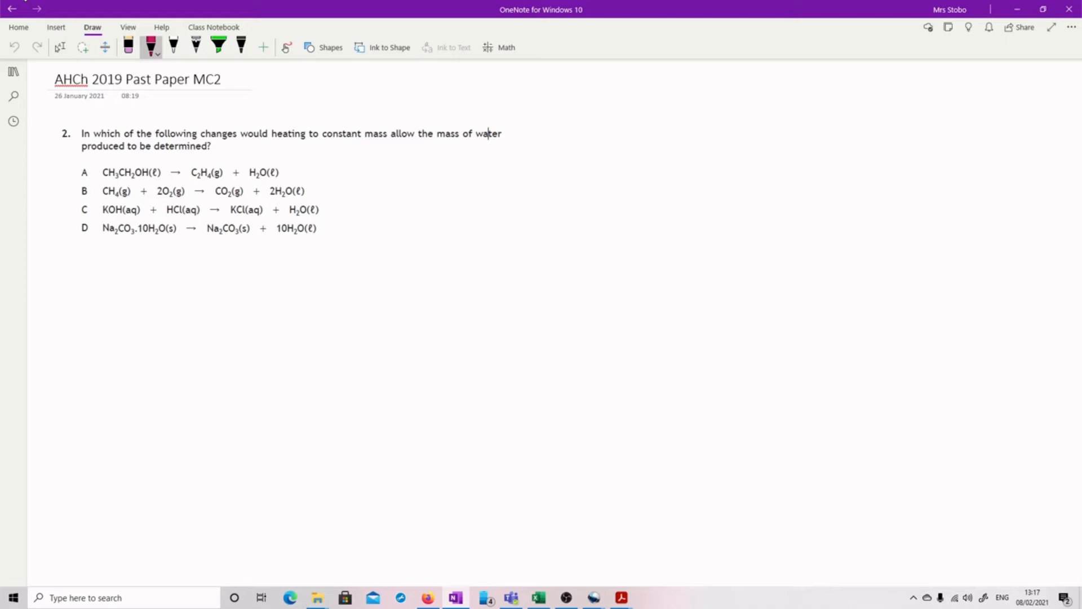
Strike through reactions A, B and C, underline D's hydrated sodium carbonate and box D's products
left_click_drag(100, 172, 162, 193)
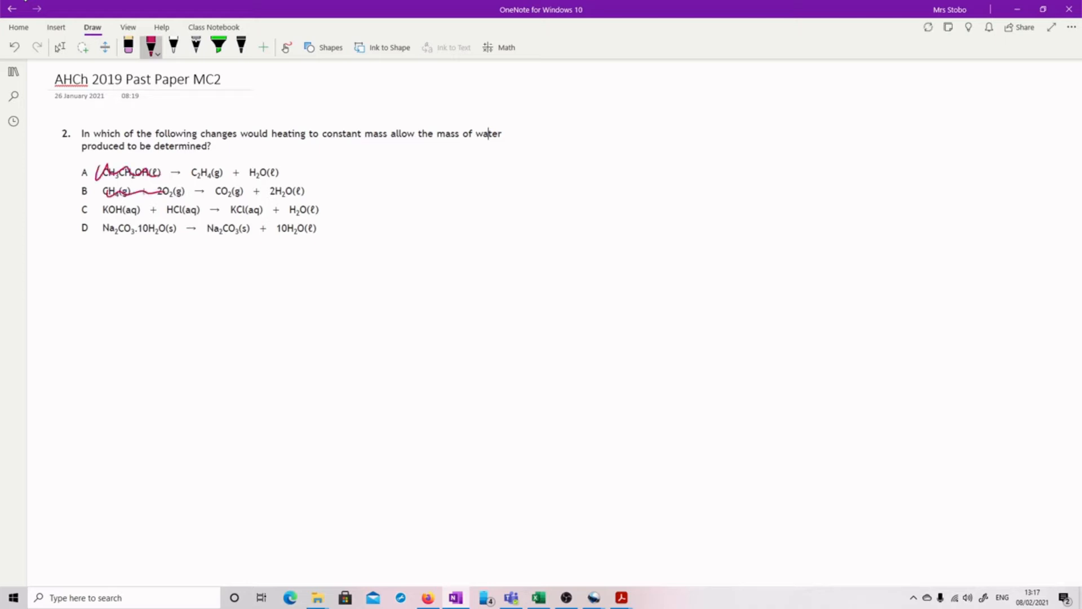
left_click_drag(103, 210, 200, 209)
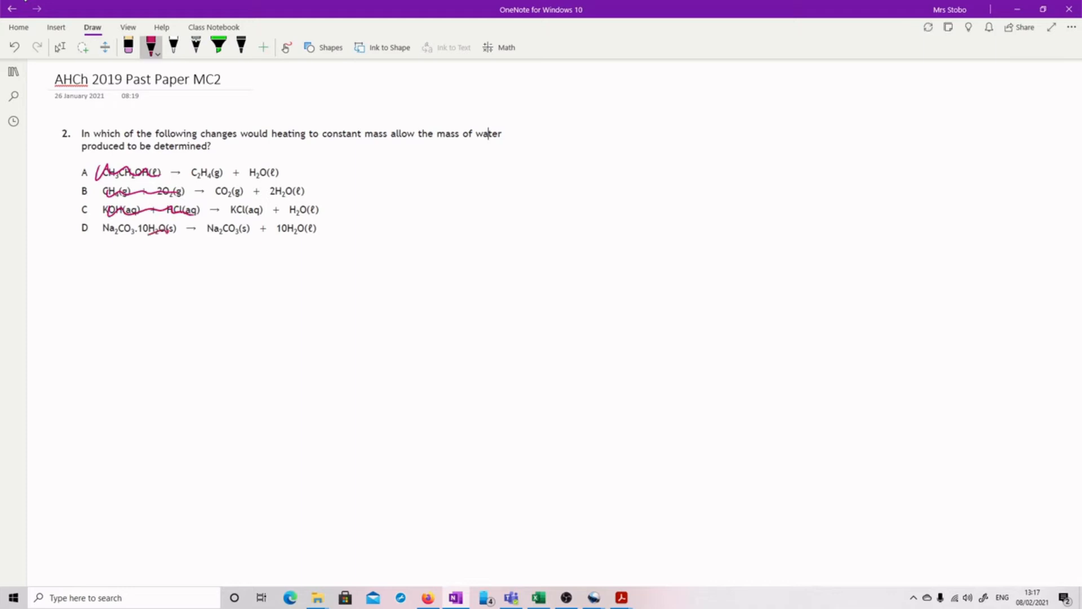
left_click_drag(103, 229, 149, 229)
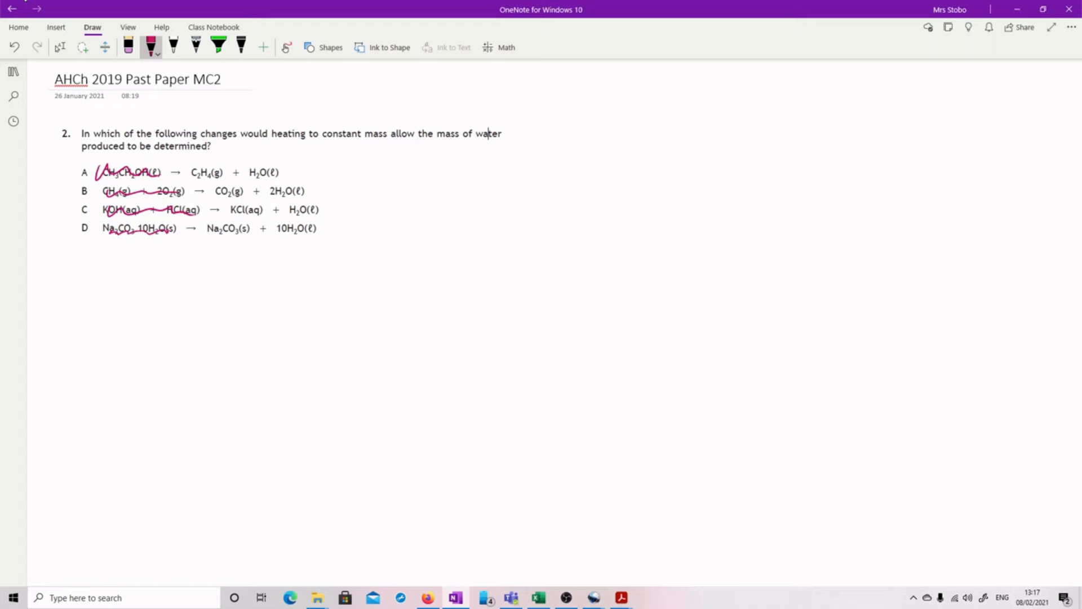
left_click_drag(200, 228, 318, 228)
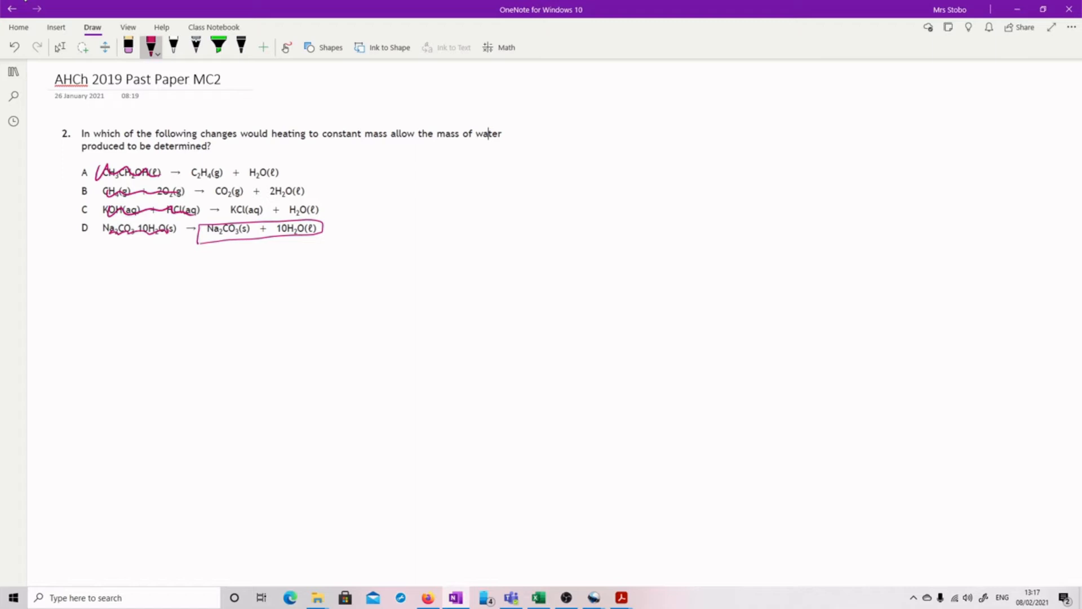
left_click_drag(288, 245, 295, 266)
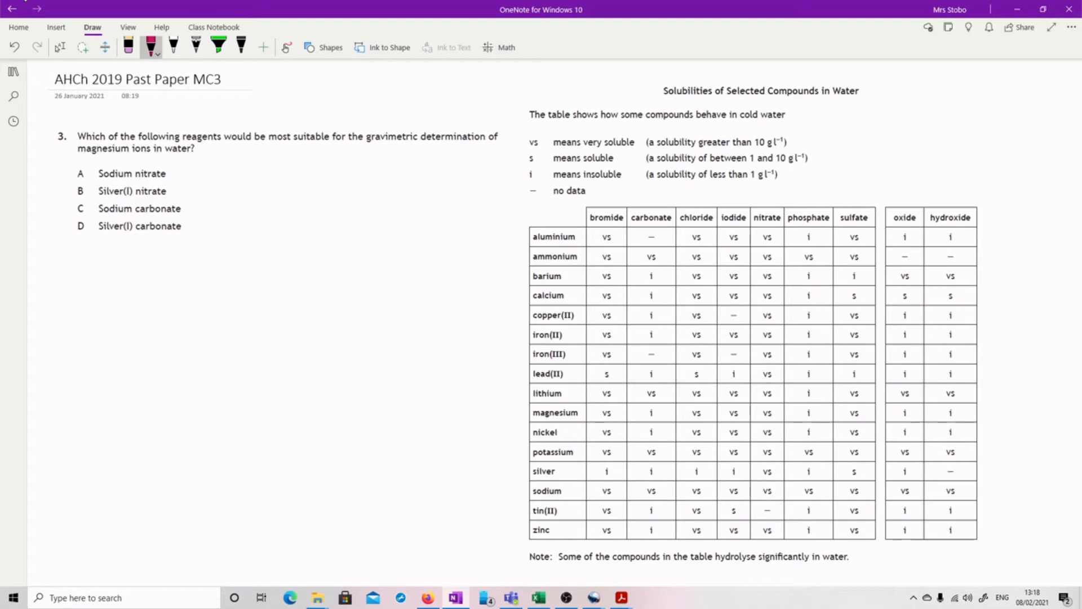
Underline 'most' and highlight the magnesium row with carbonate and nitrate headers in yellow
left_click_drag(264, 143, 288, 143)
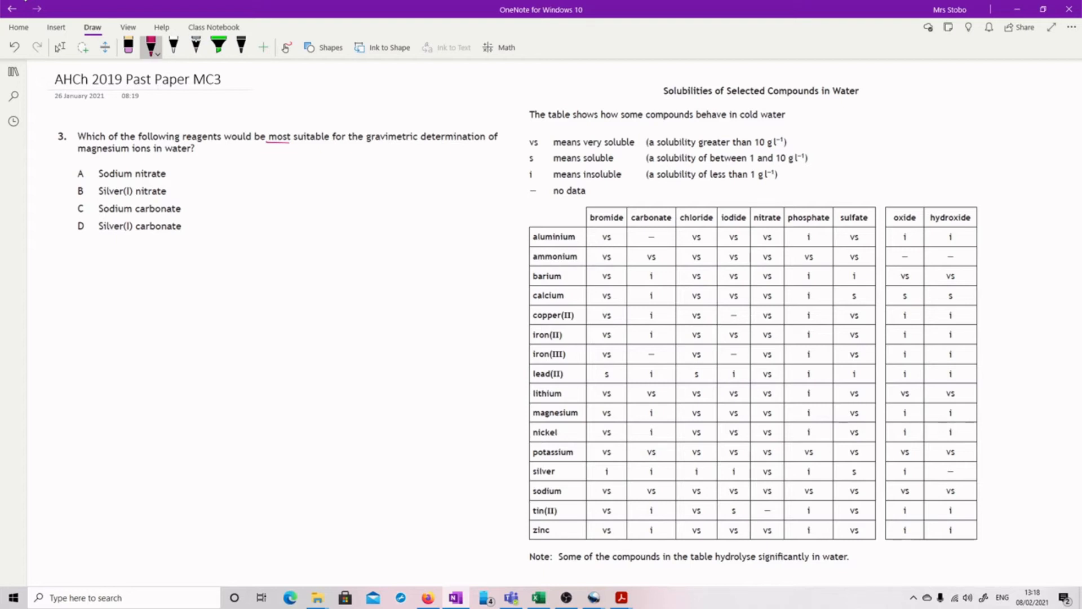
left_click(218, 47)
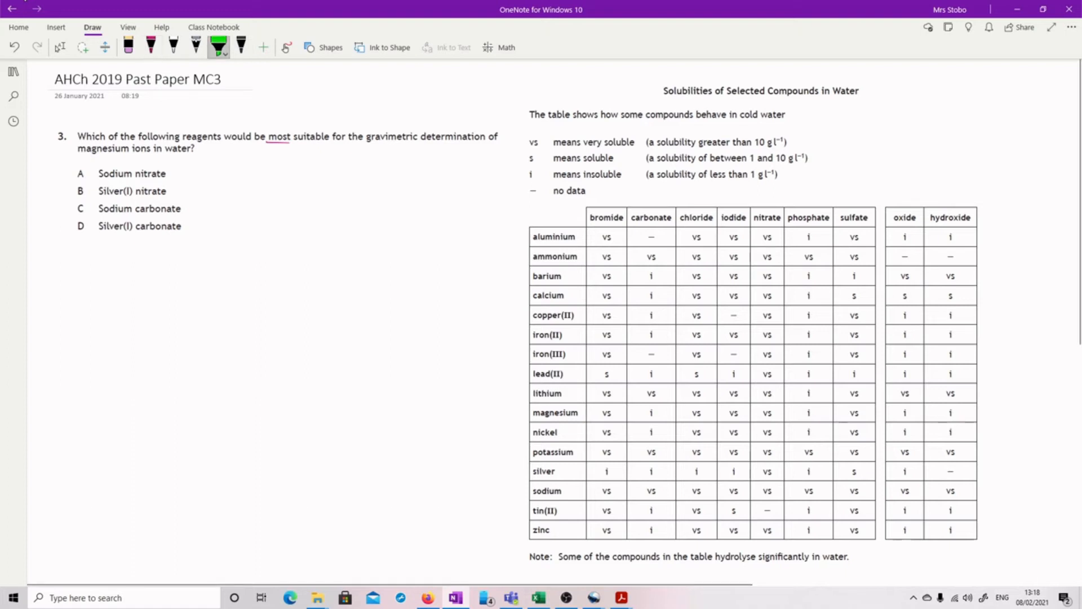
left_click(217, 46)
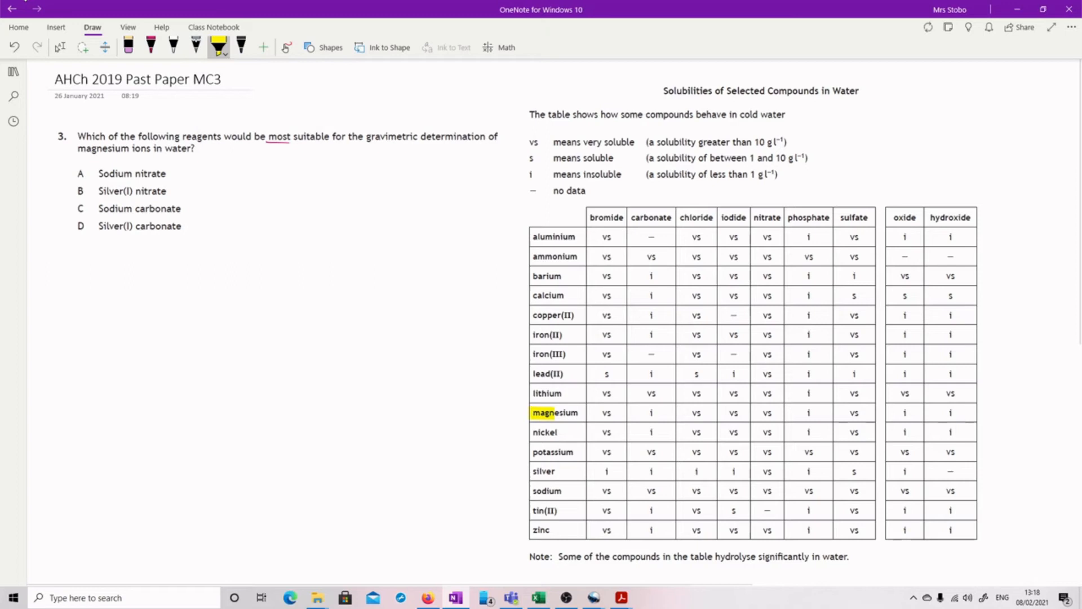
left_click_drag(601, 413, 853, 412)
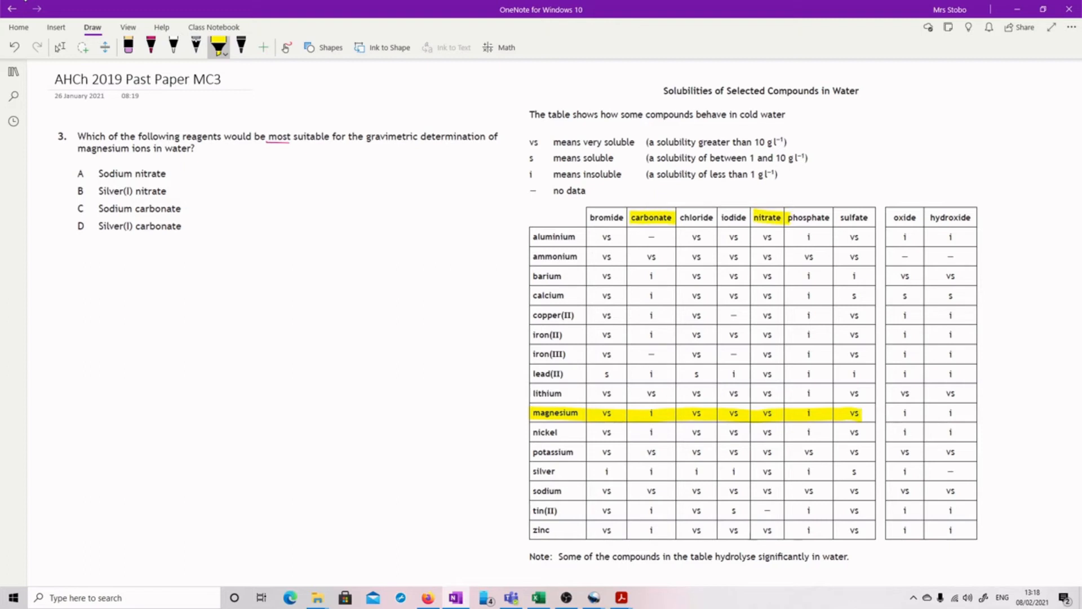
In black ink circle magnesium's nitrate and carbonate entries and bracket options C and D
left_click(240, 48)
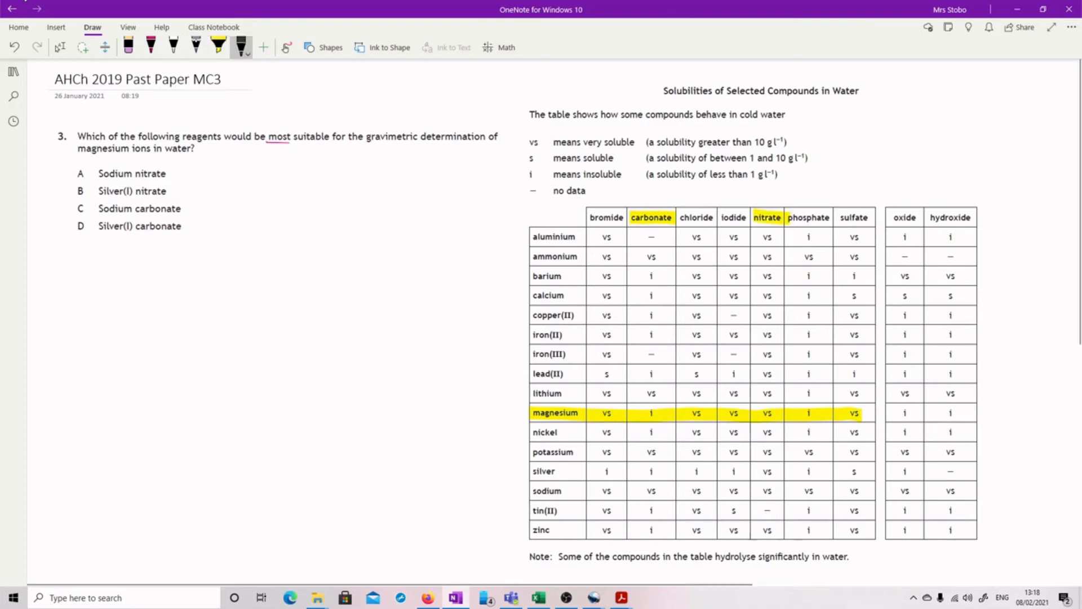
left_click_drag(748, 413, 793, 413)
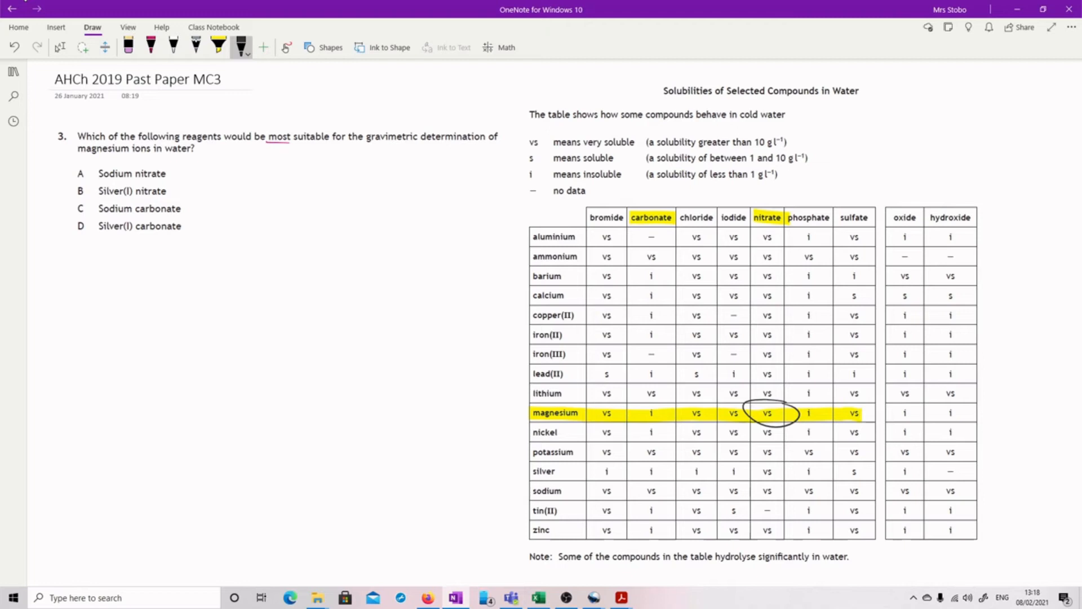
left_click_drag(624, 410, 666, 400)
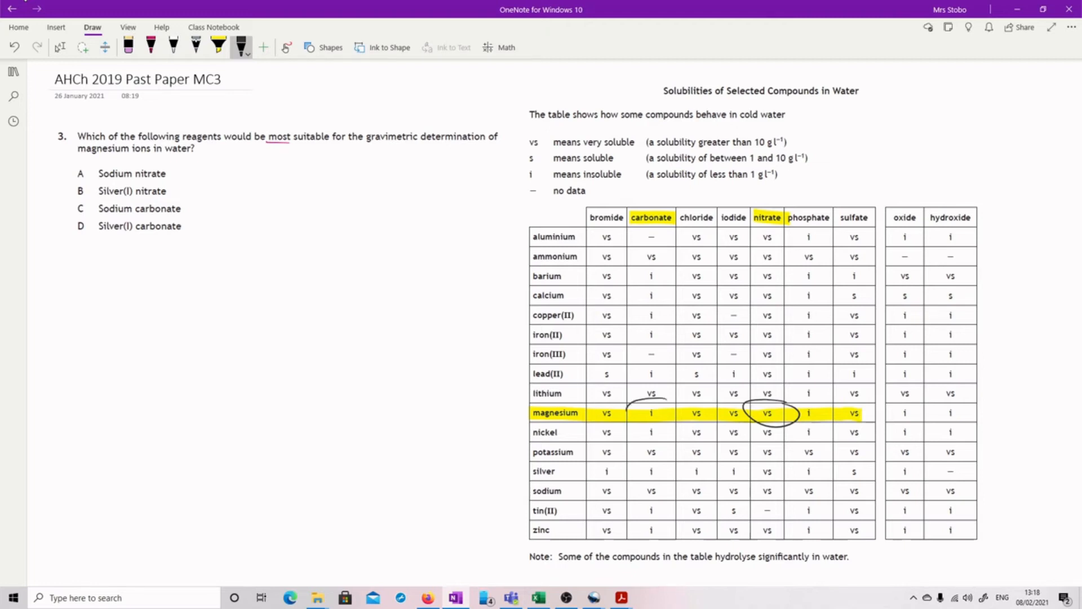
left_click_drag(628, 411, 683, 414)
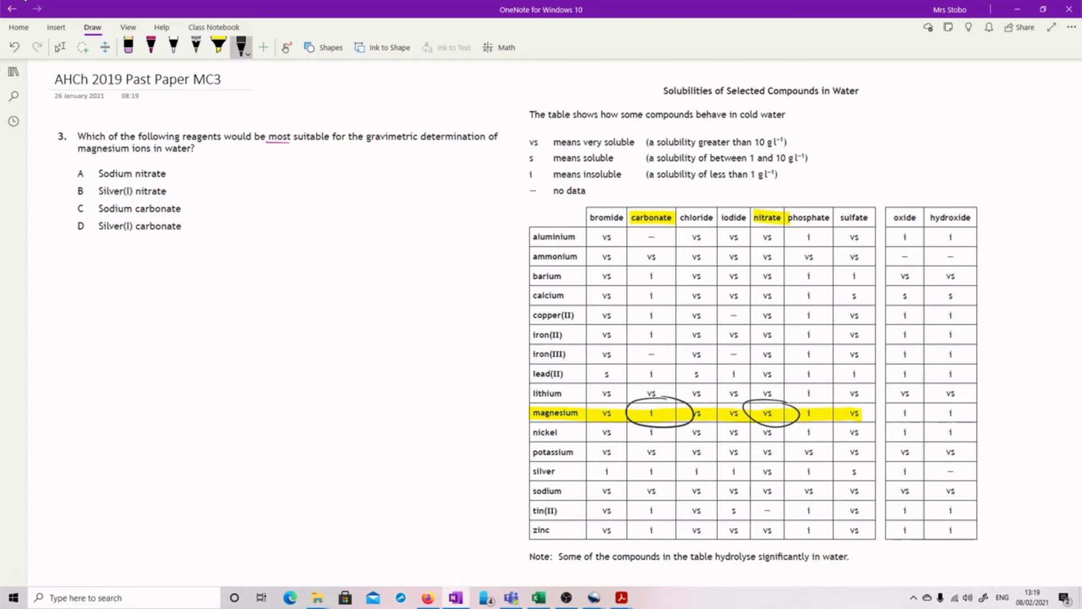
left_click_drag(65, 204, 65, 238)
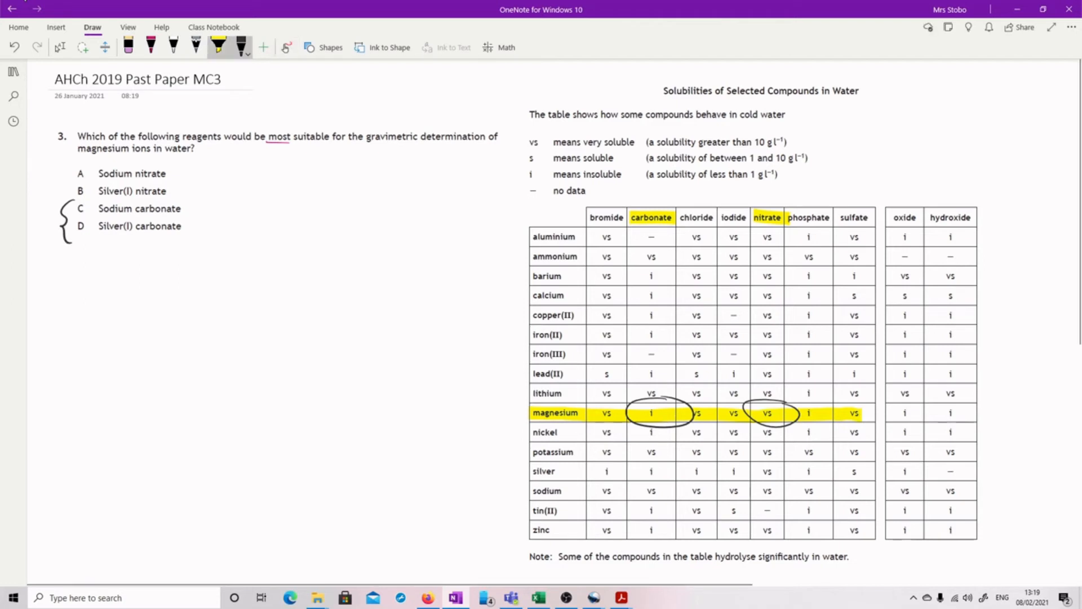
left_click(218, 45)
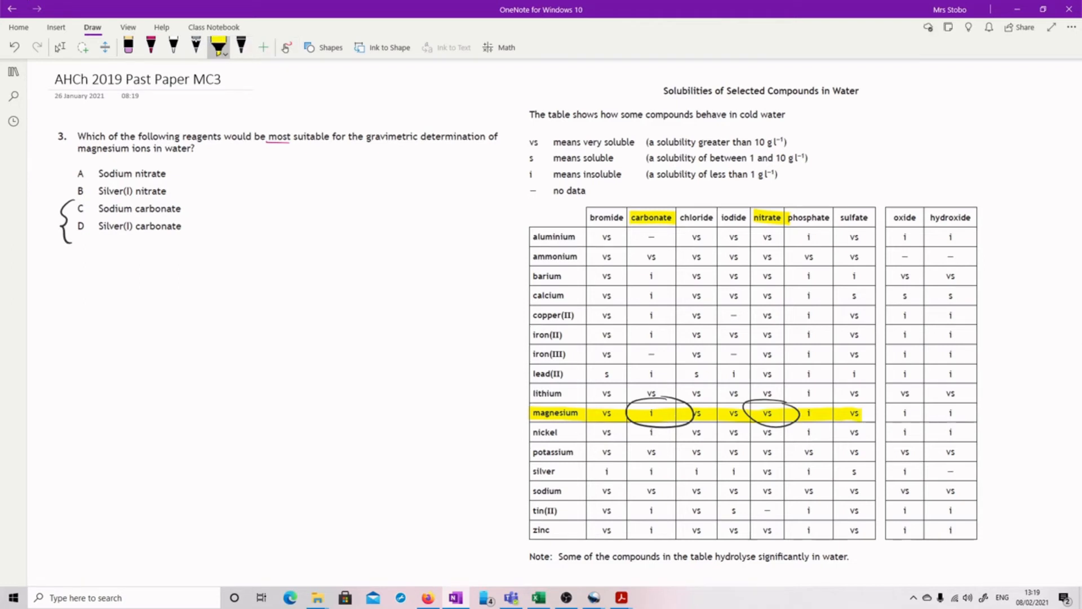
left_click_drag(631, 471, 666, 471)
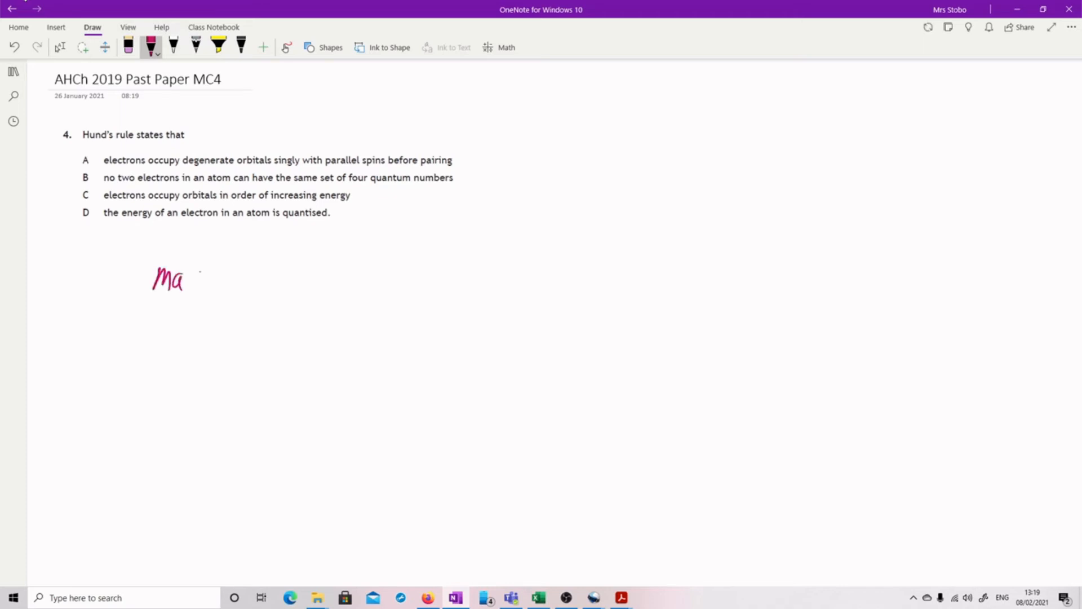
Write 'maximum multiplicity' with p-orbital spin arrows and circle option A for Hund's rule
left_click_drag(185, 279, 252, 279)
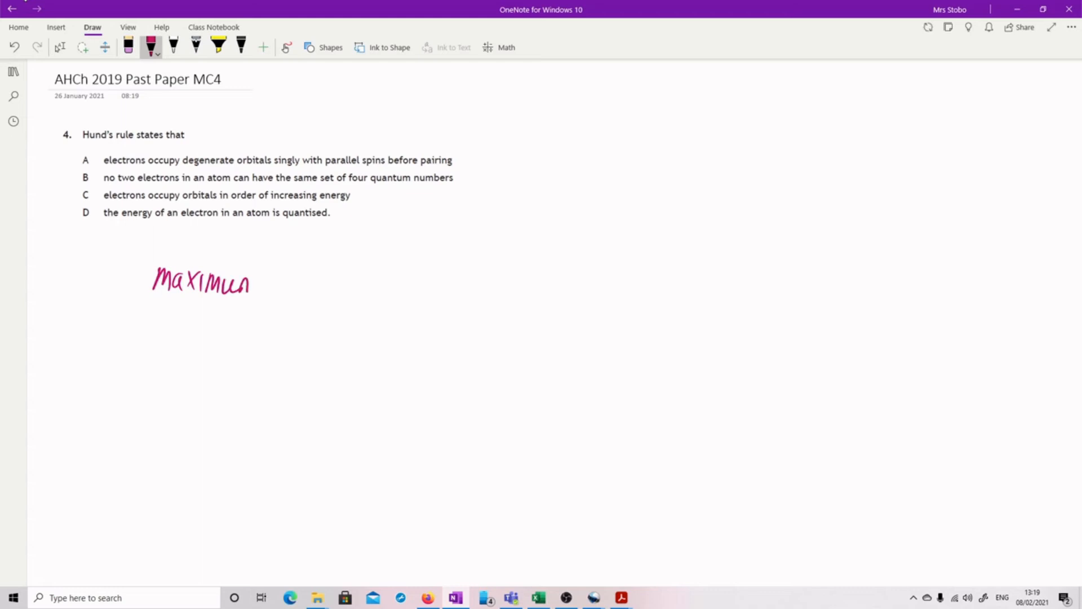
left_click_drag(283, 283, 344, 283)
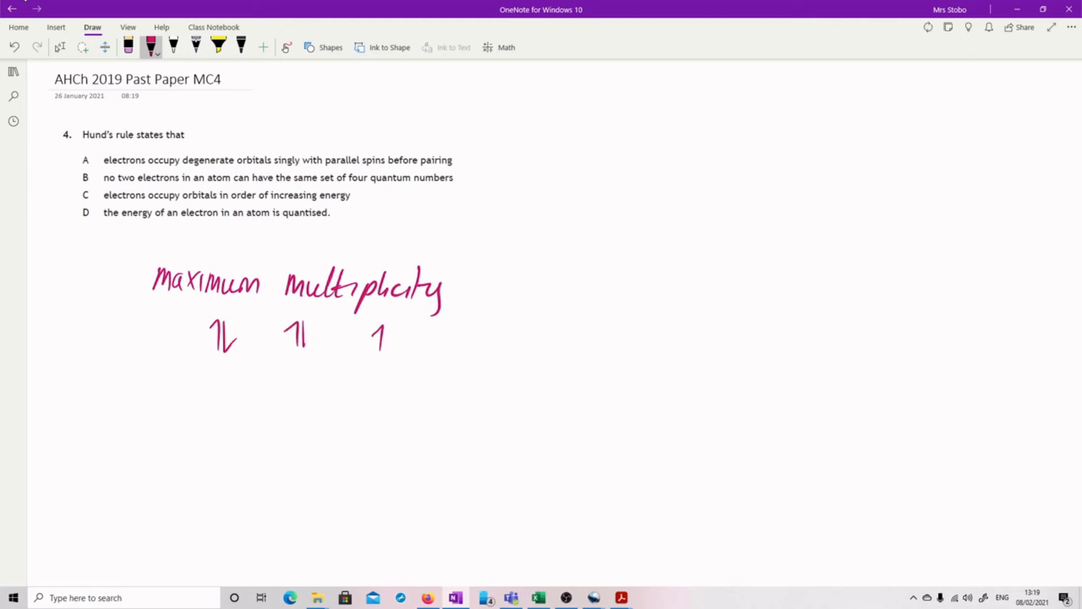
left_click_drag(387, 324, 394, 355)
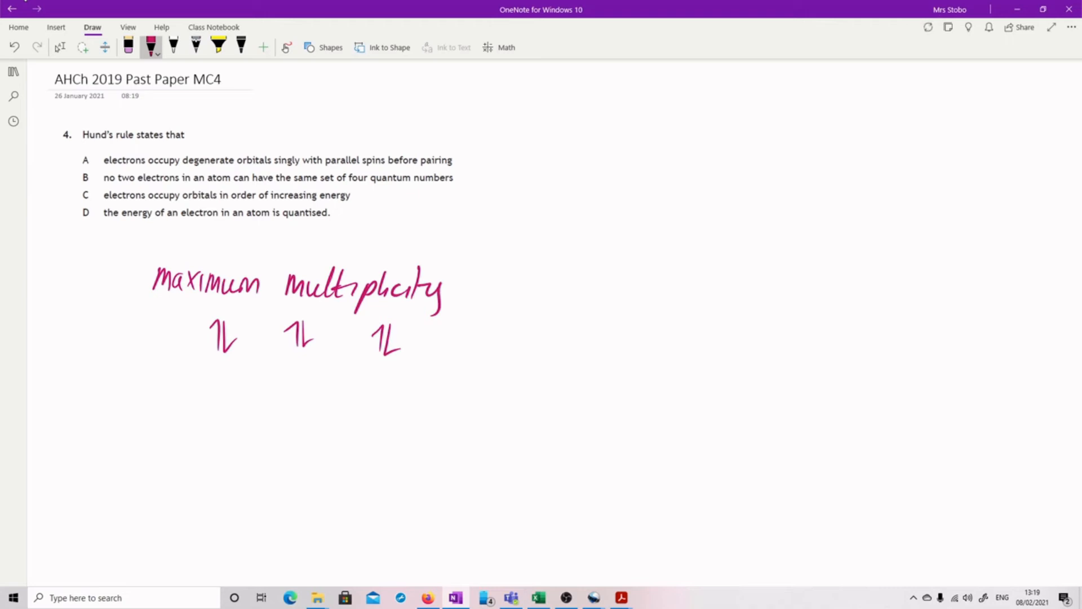
left_click_drag(134, 328, 127, 373)
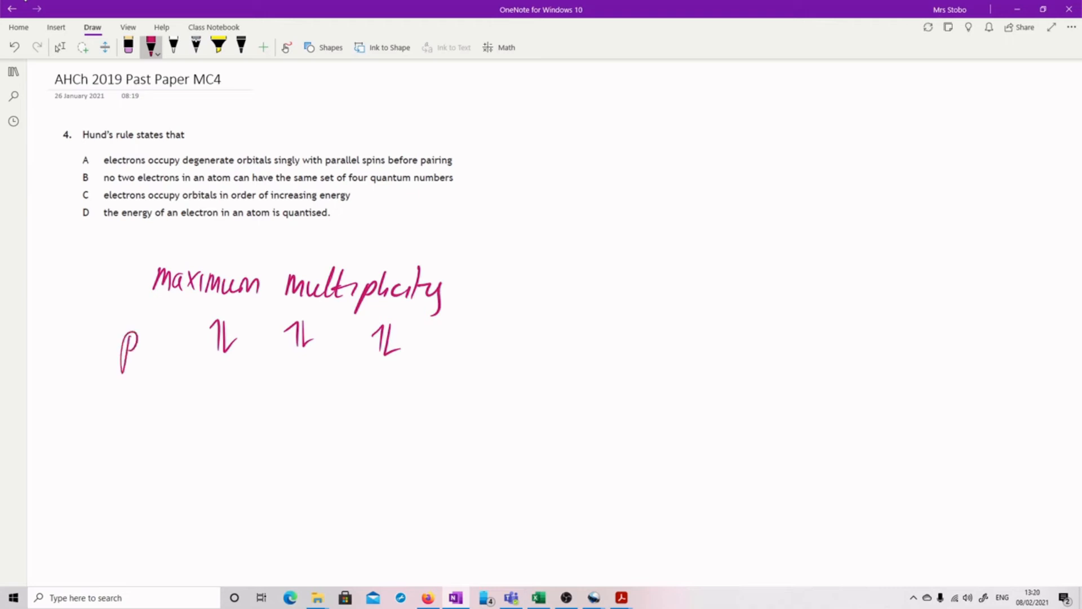
left_click(147, 348)
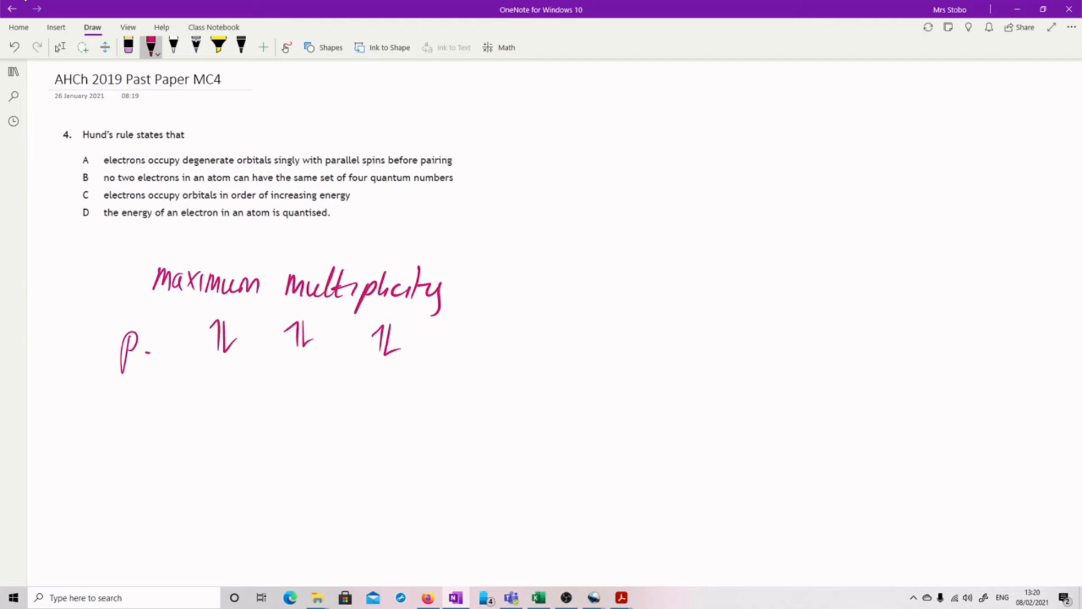
left_click_drag(100, 165, 68, 155)
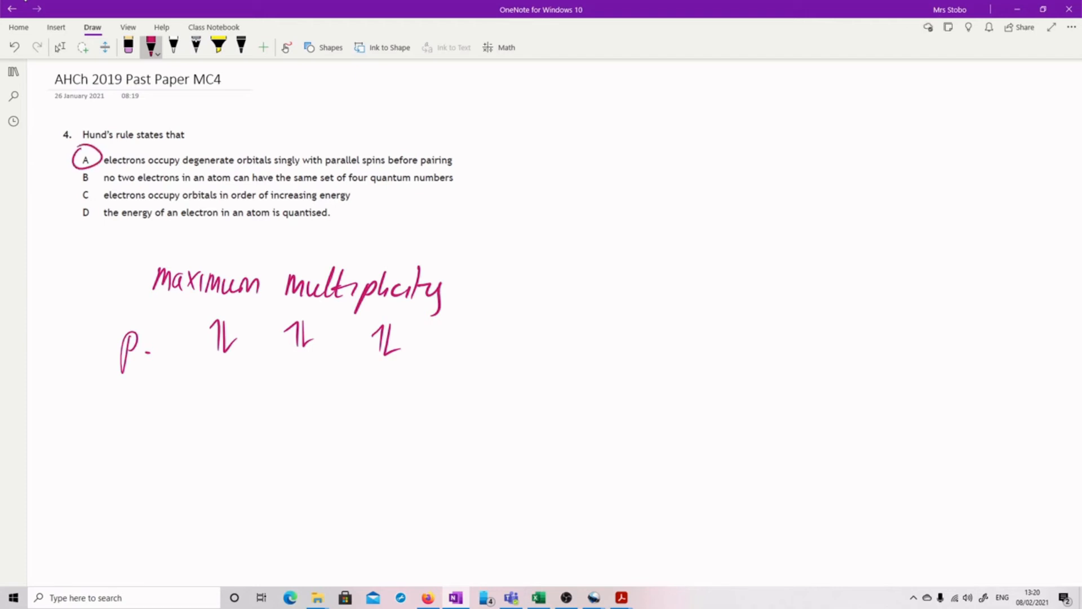
Note 'Pauli exclusion' beside option B and 'Aufbau' beside option C
left_click_drag(472, 180, 504, 169)
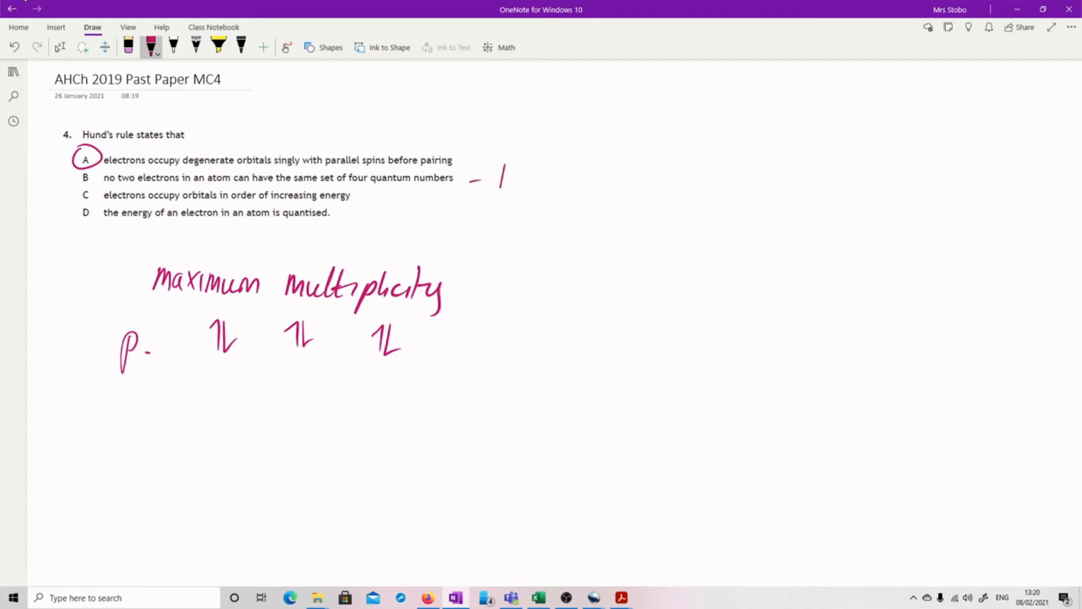
left_click_drag(494, 186, 562, 175)
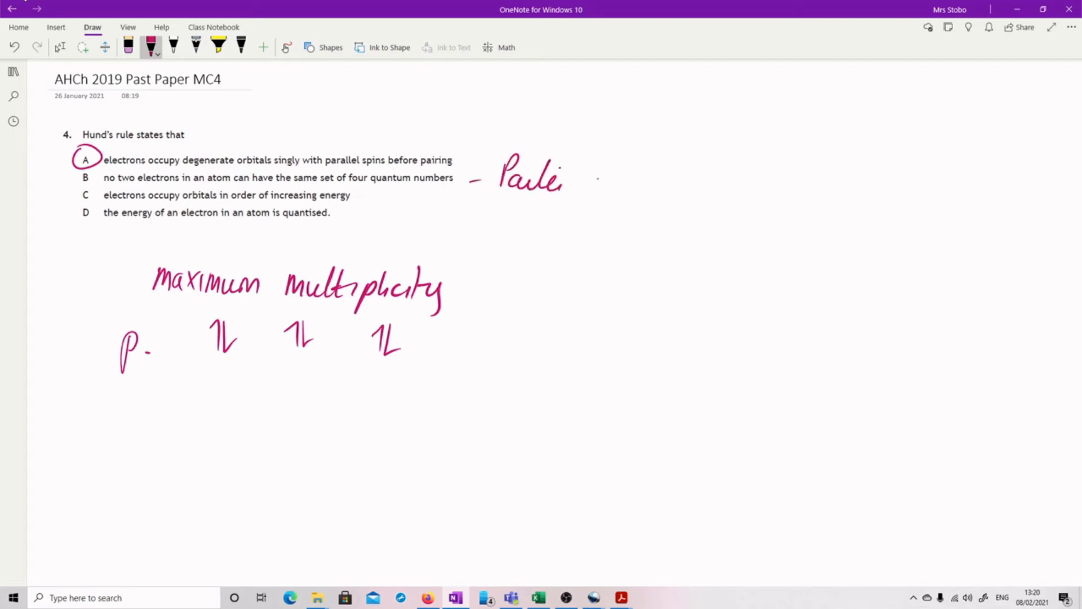
left_click_drag(590, 176, 641, 179)
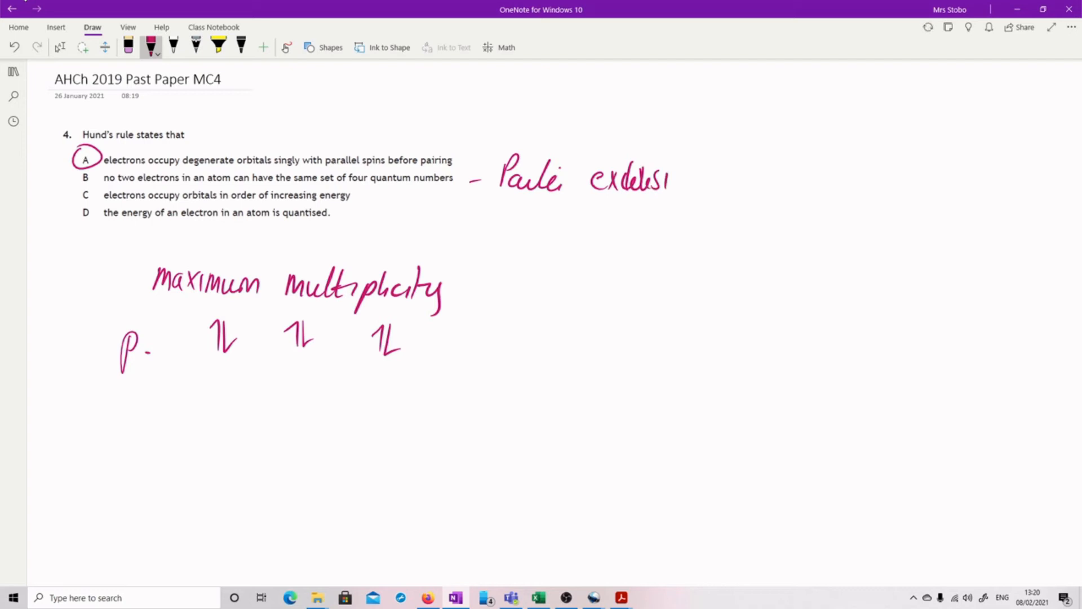
left_click_drag(663, 179, 690, 186)
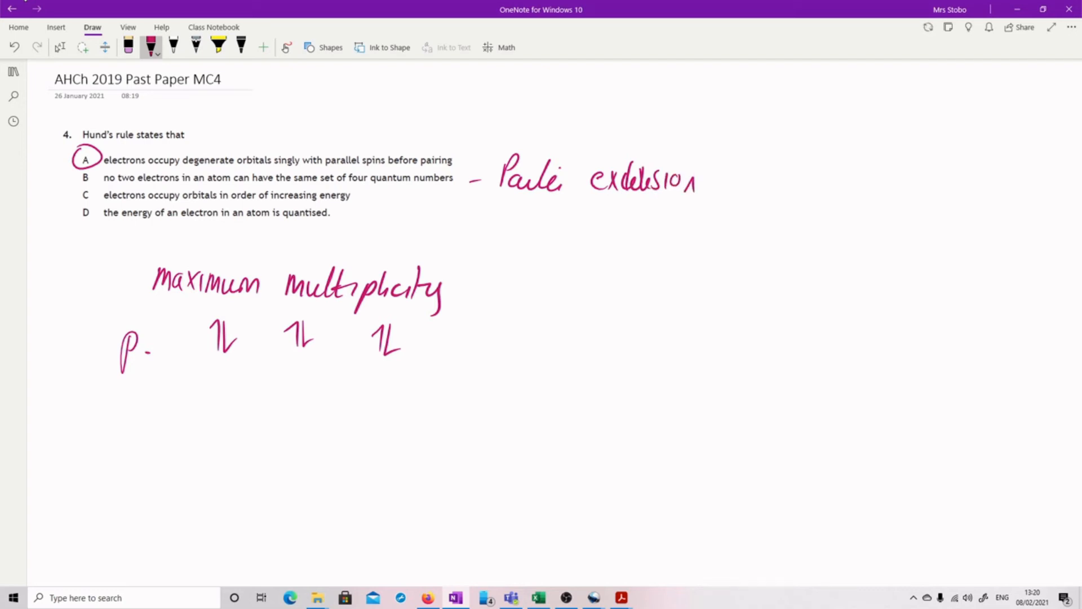
mouse_move(928, 26)
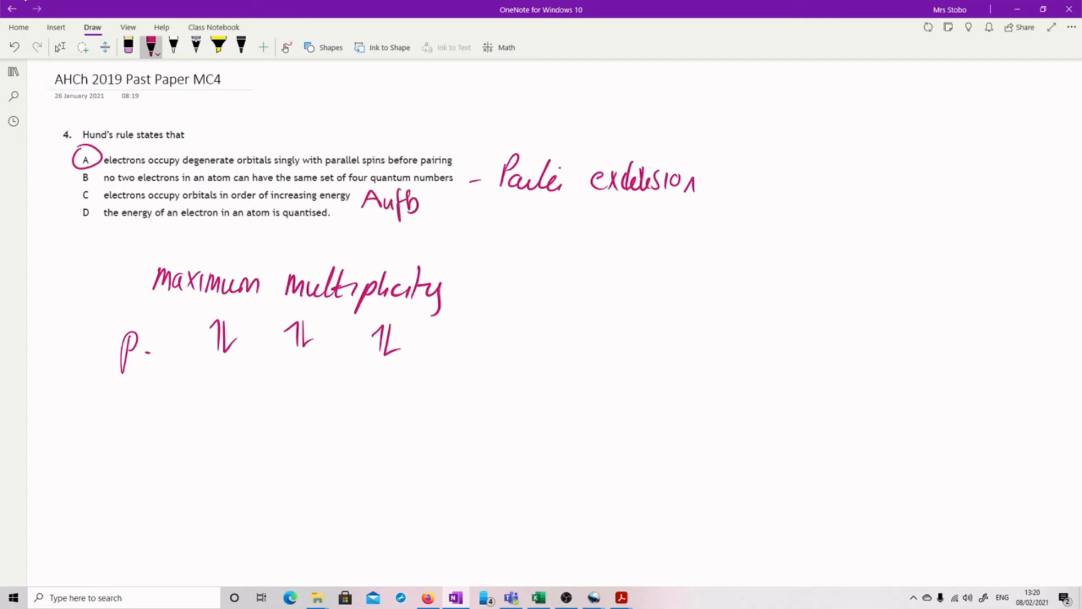
left_click_drag(417, 204, 449, 208)
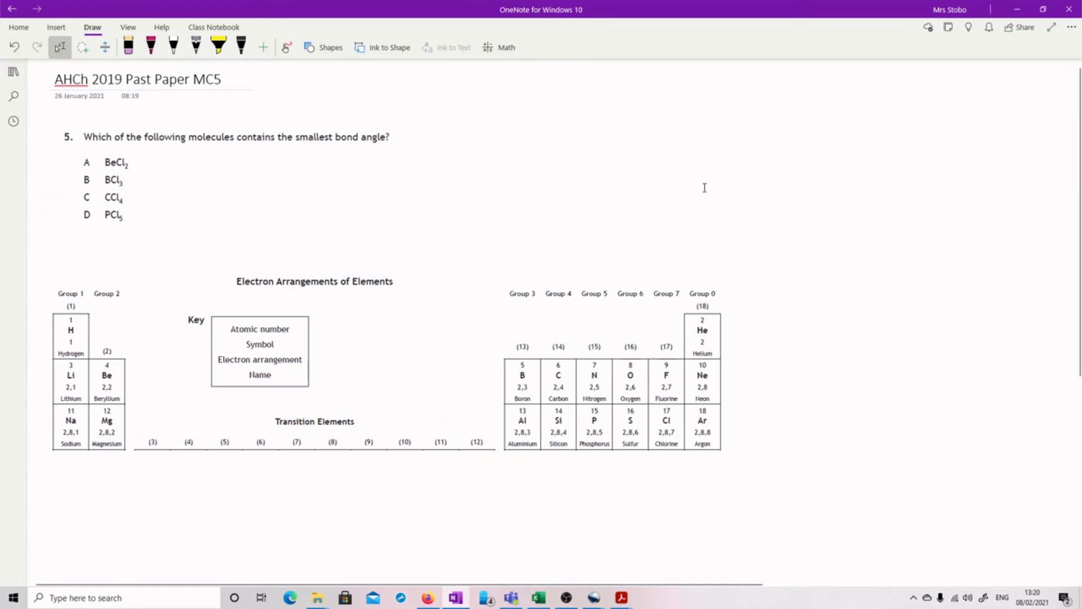
With the black pen, circle Cl, Be, B, C and P in the data table
left_click(149, 46)
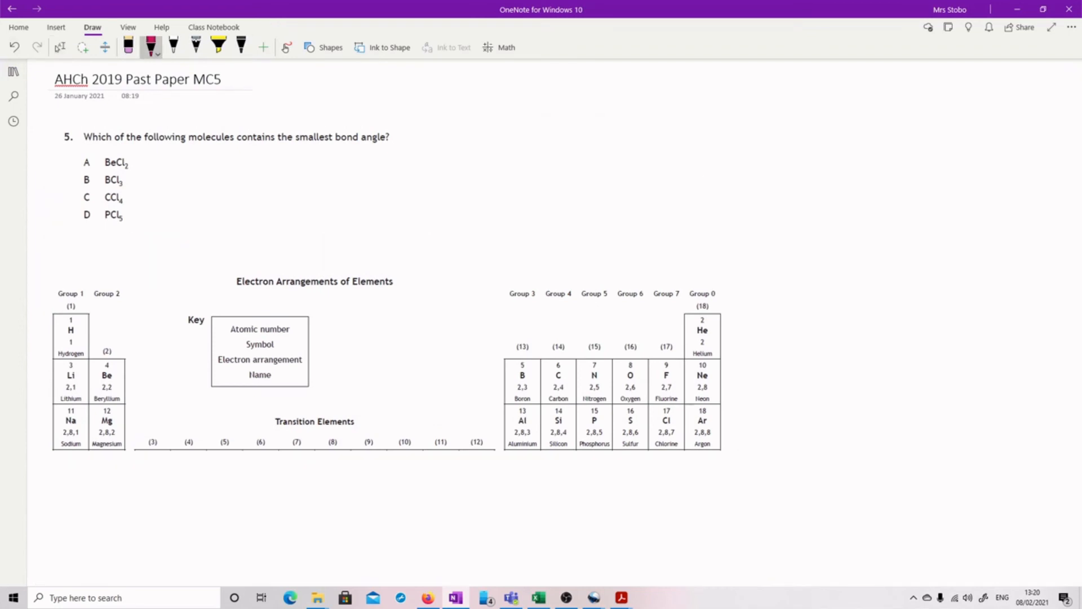
left_click(240, 45)
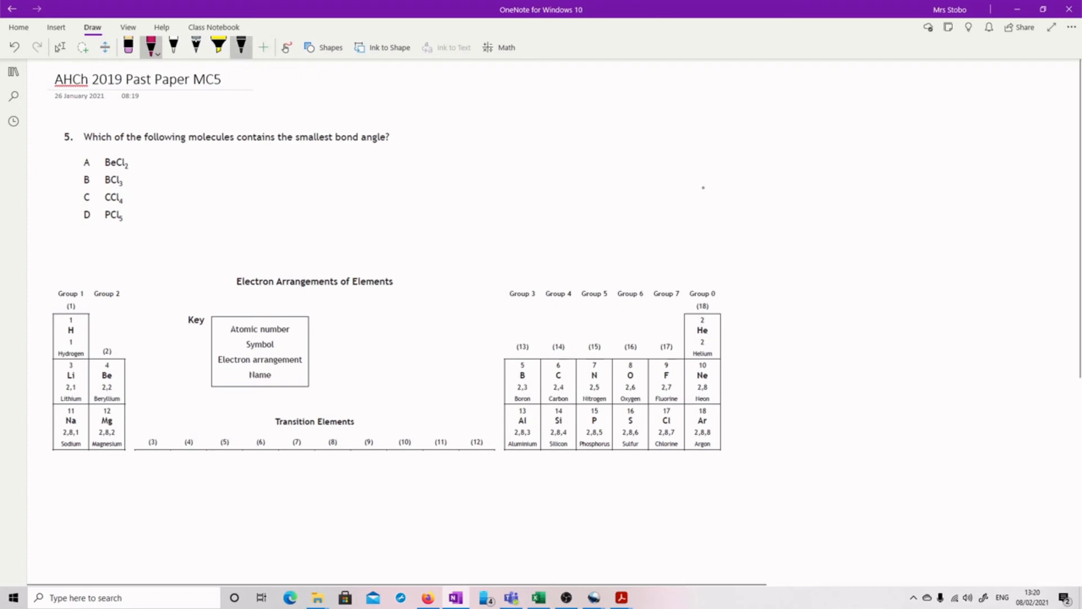
left_click(241, 47)
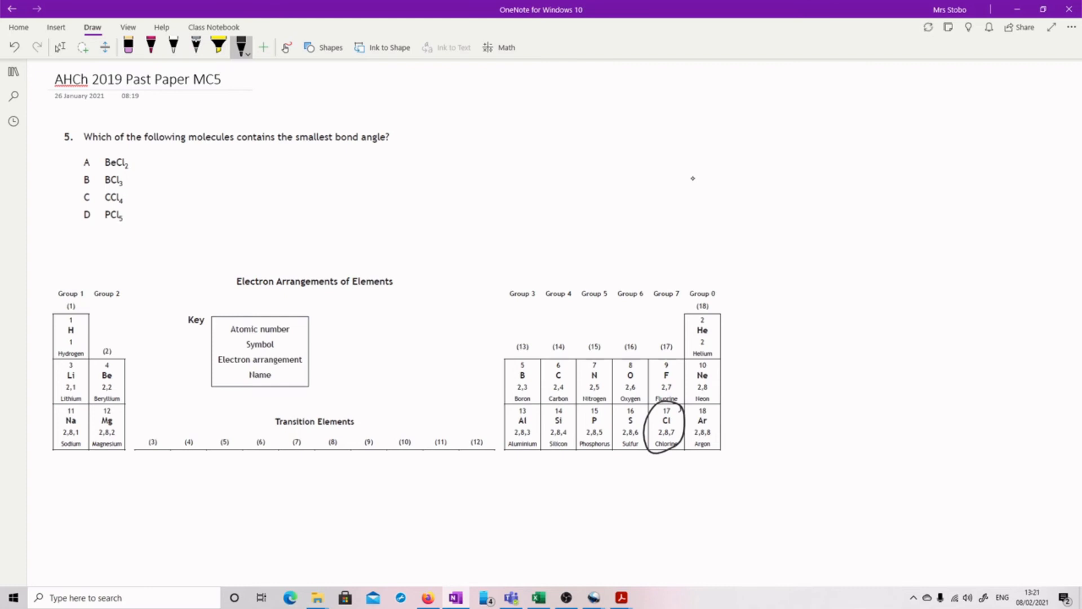
left_click(60, 47)
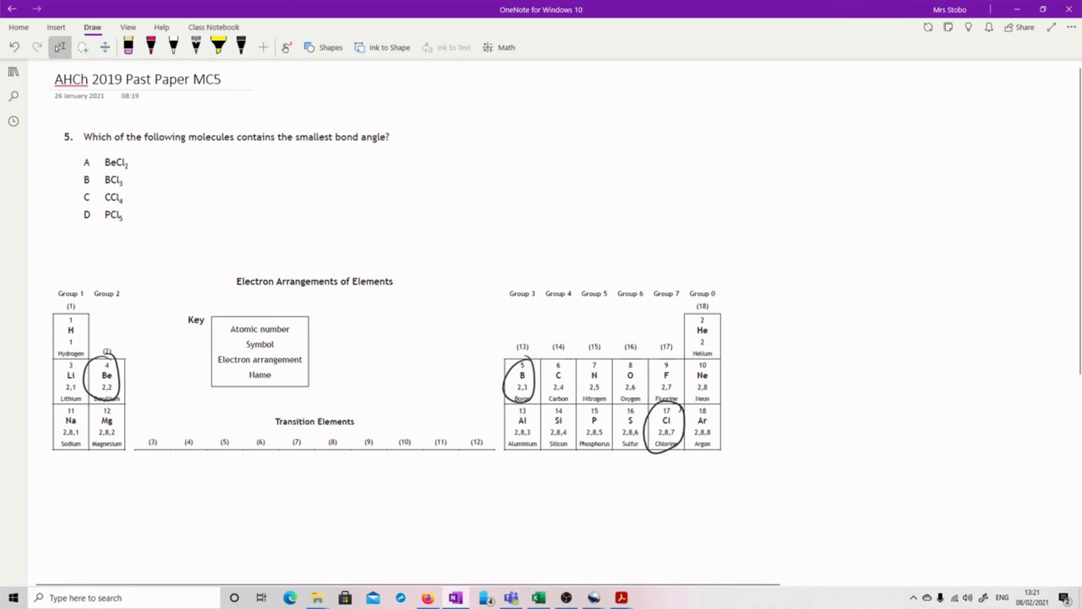
left_click_drag(545, 362, 559, 406)
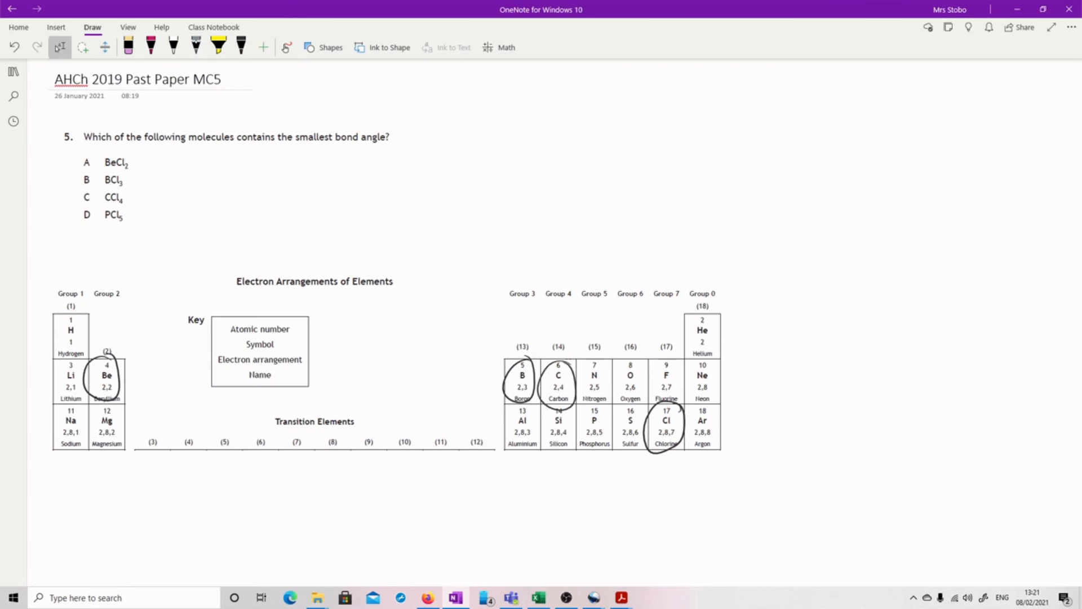
left_click_drag(576, 407, 595, 445)
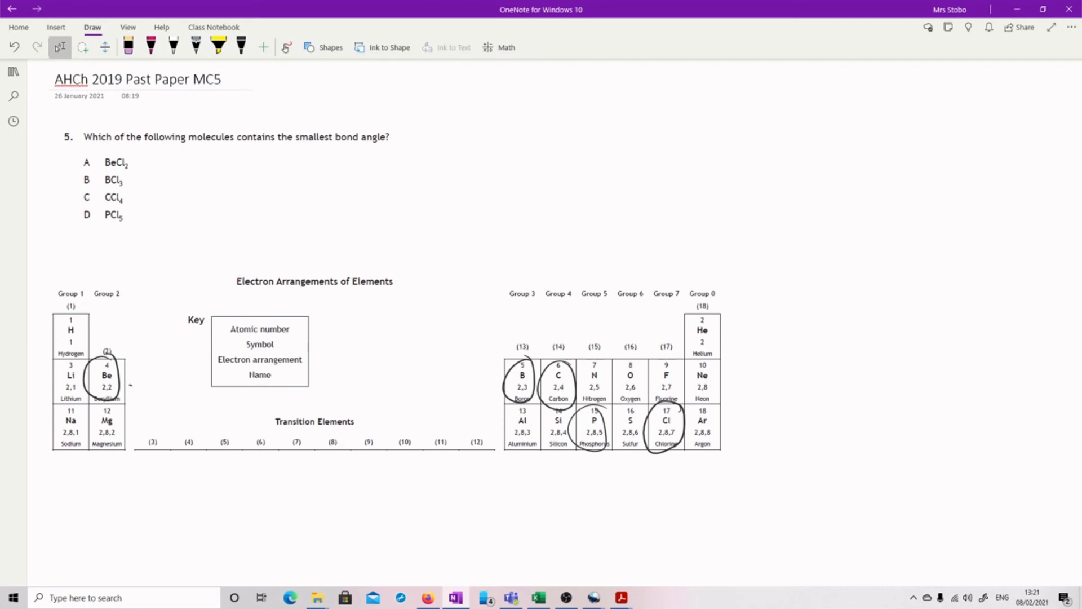
left_click(242, 46)
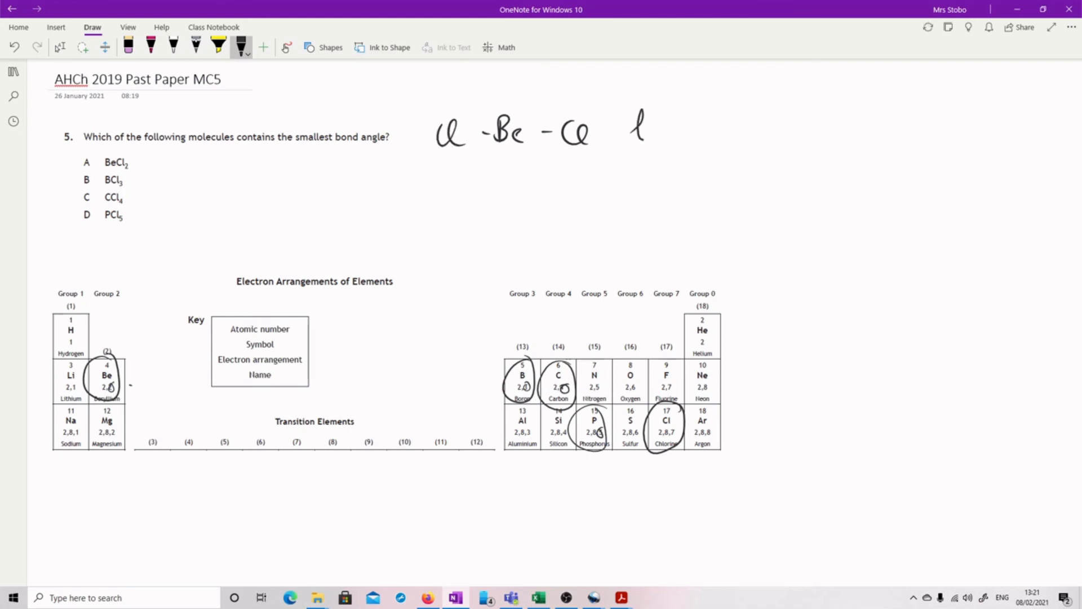
Label BeCl2 linear at 180° and sketch BCl3 in a triangle marked 120°
left_click_drag(631, 124, 722, 134)
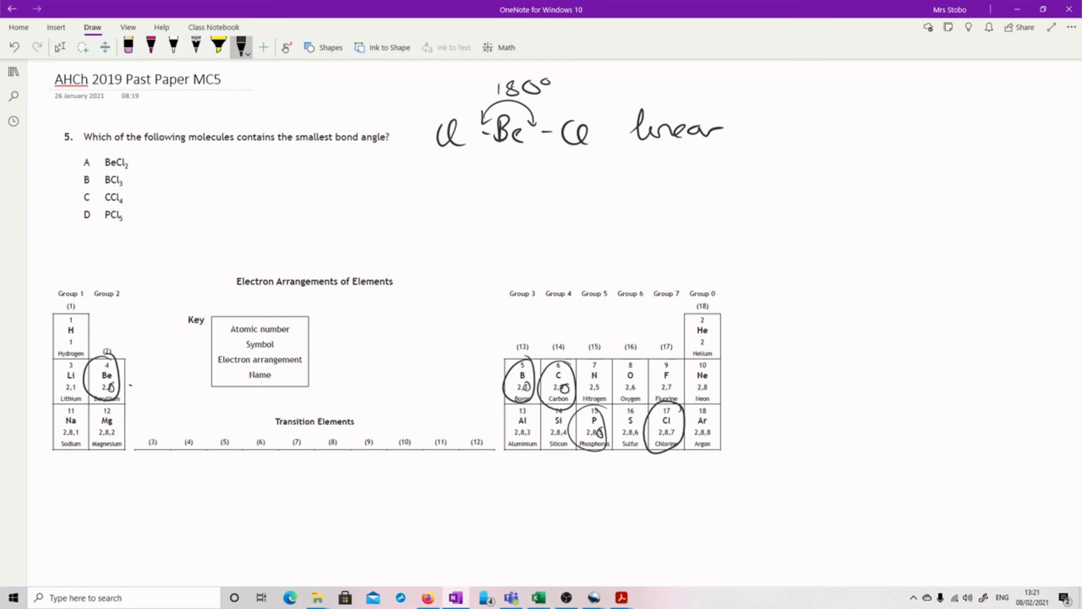
left_click_drag(514, 201, 523, 227)
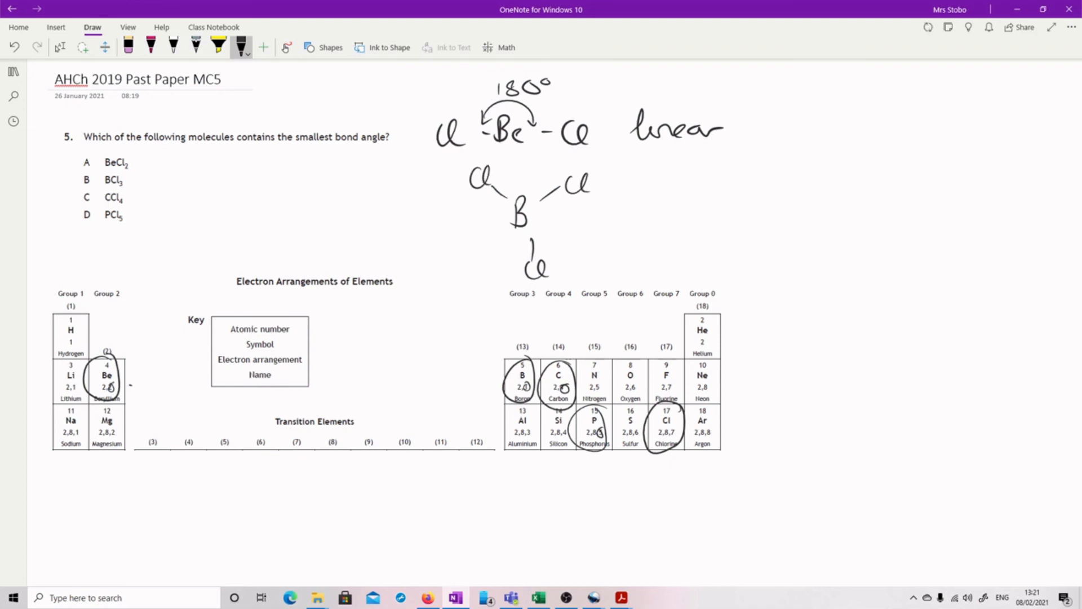
left_click_drag(490, 186, 531, 260)
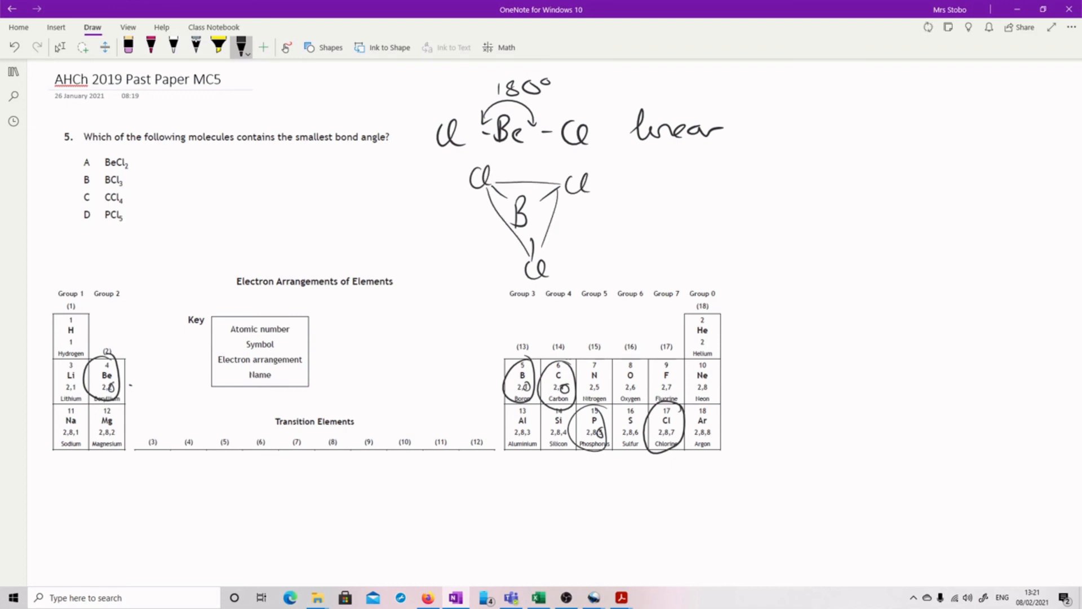
left_click_drag(497, 200, 514, 231)
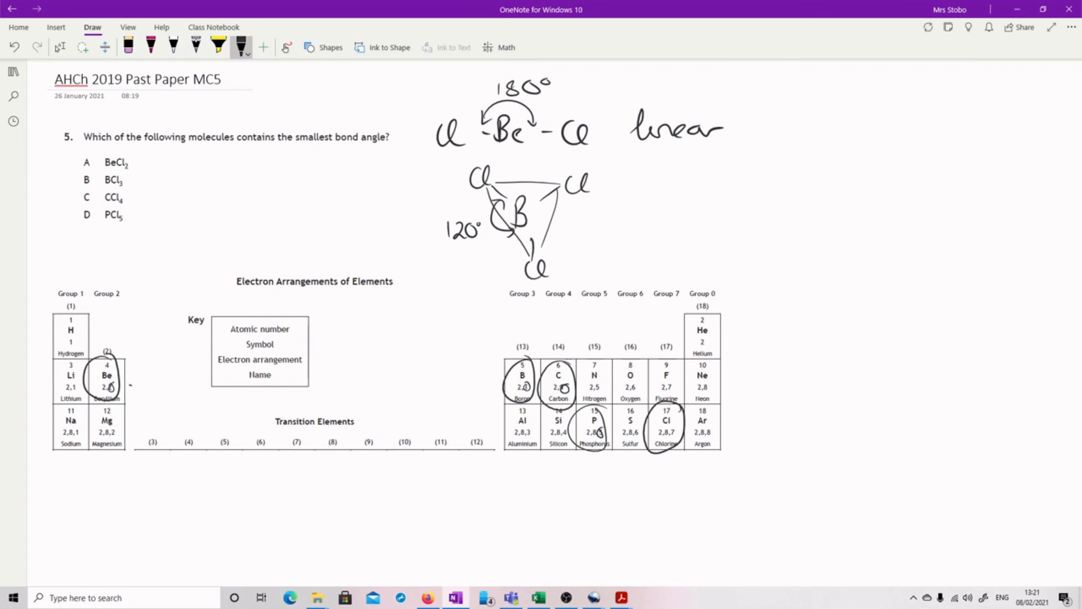
Draw tetrahedral CCl4 with wedge and dashed bonds labelled 109.5°, then underline PCl5
left_click_drag(755, 200, 738, 217)
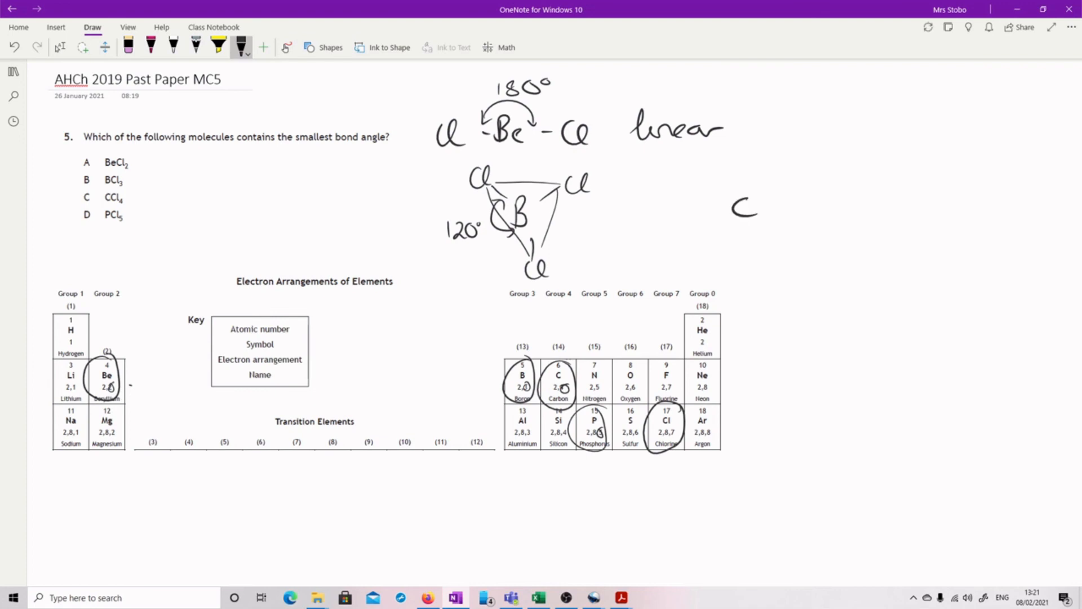
left_click_drag(751, 165, 742, 207)
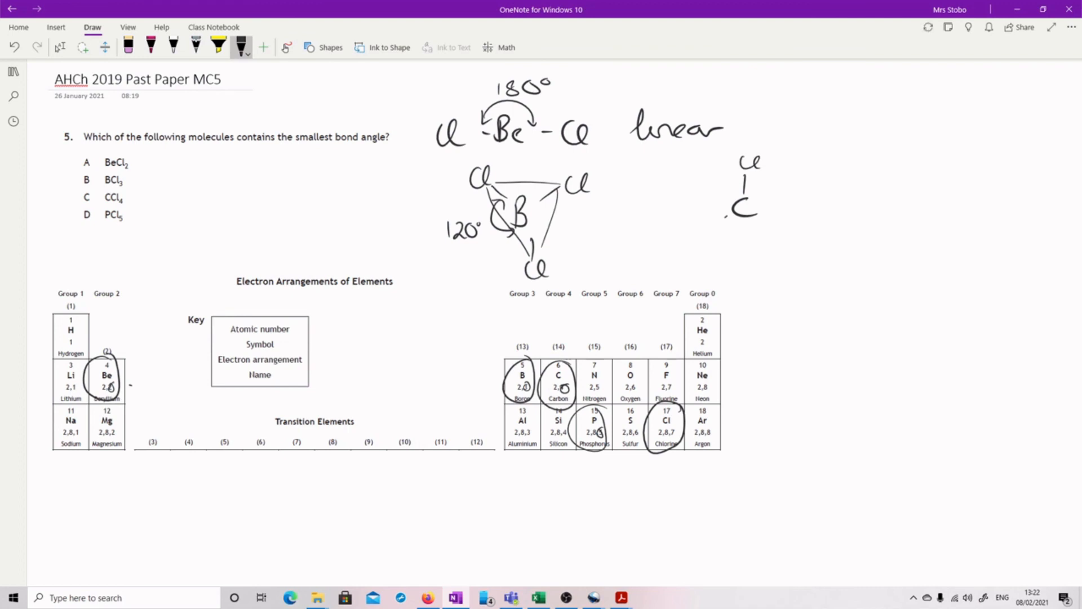
left_click_drag(690, 238, 752, 248)
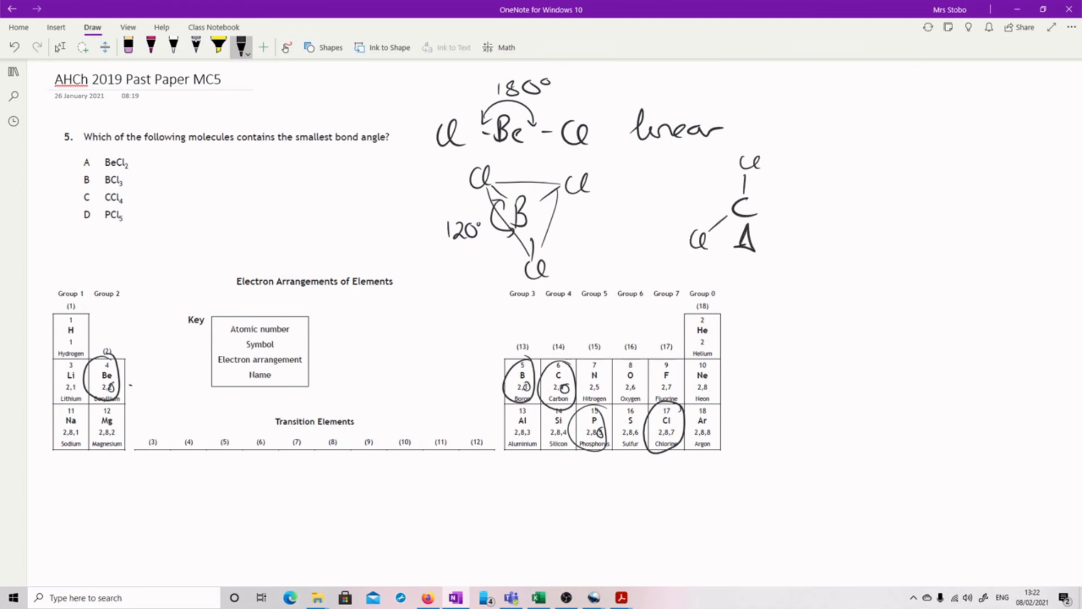
left_click_drag(744, 241, 755, 269)
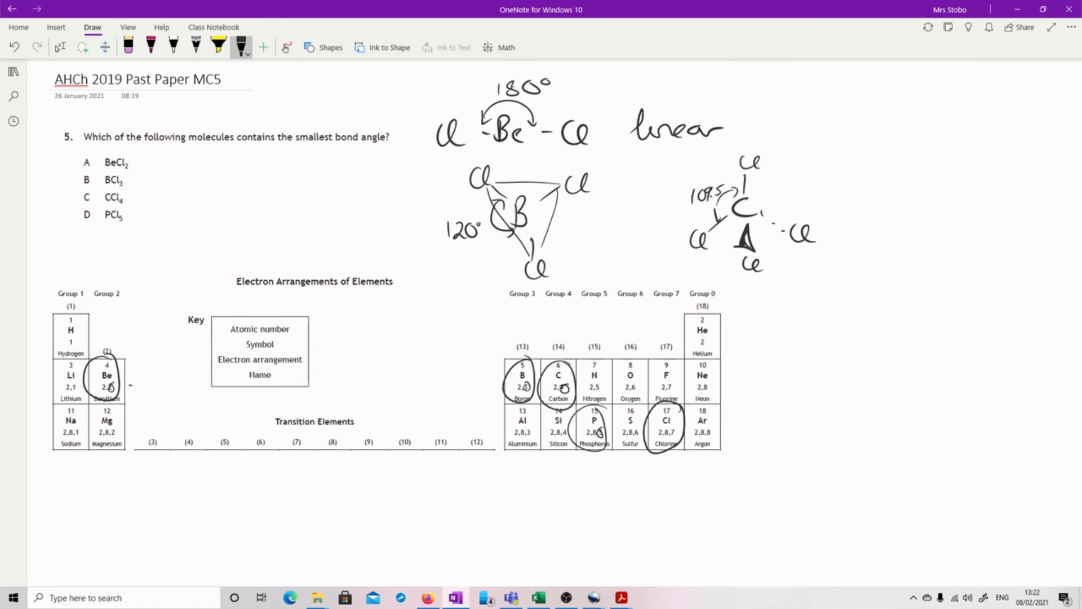
left_click_drag(103, 223, 131, 222)
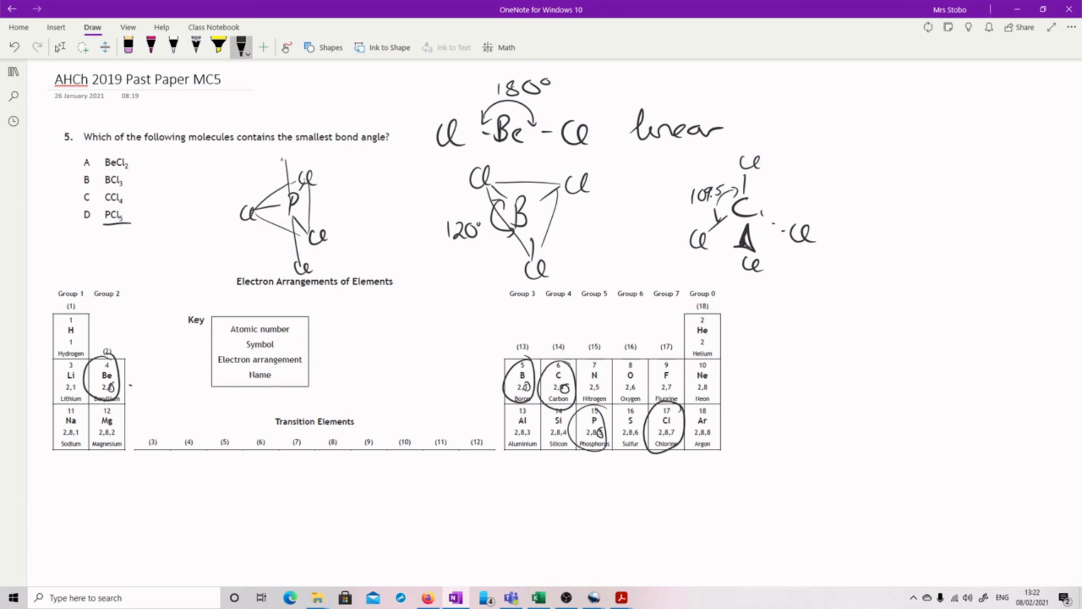
Label PCl5's 90° and 120° angles and circle D as the answer
left_click_drag(279, 165, 299, 152)
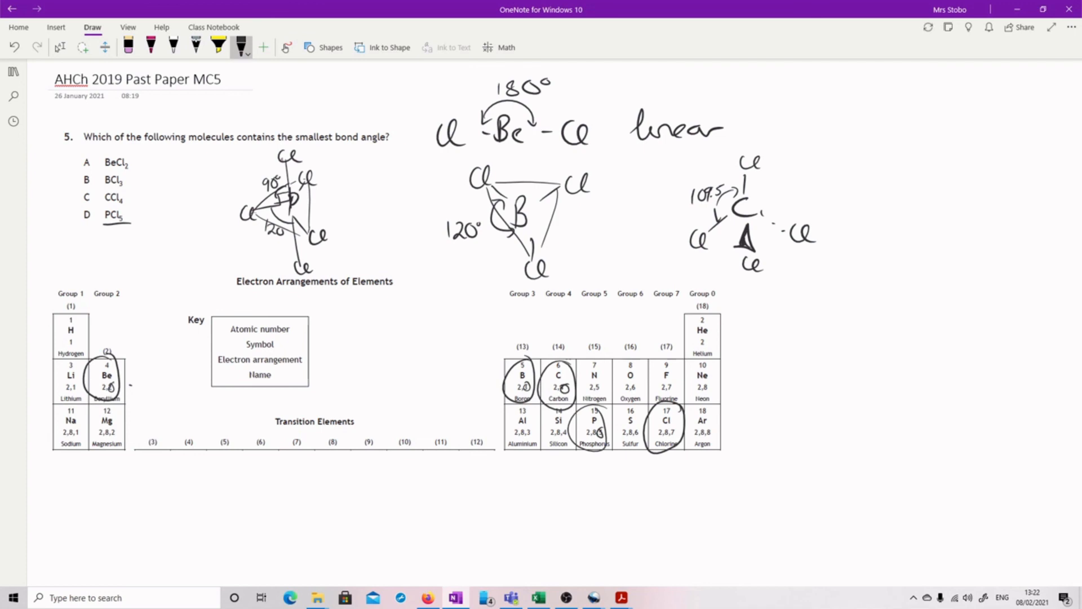
left_click_drag(79, 224, 97, 208)
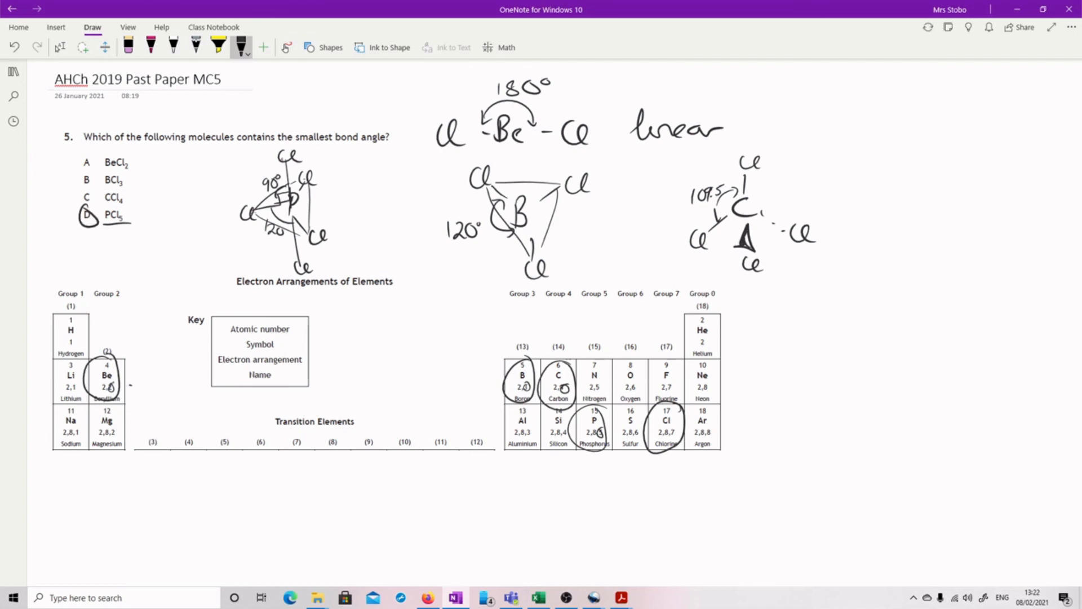